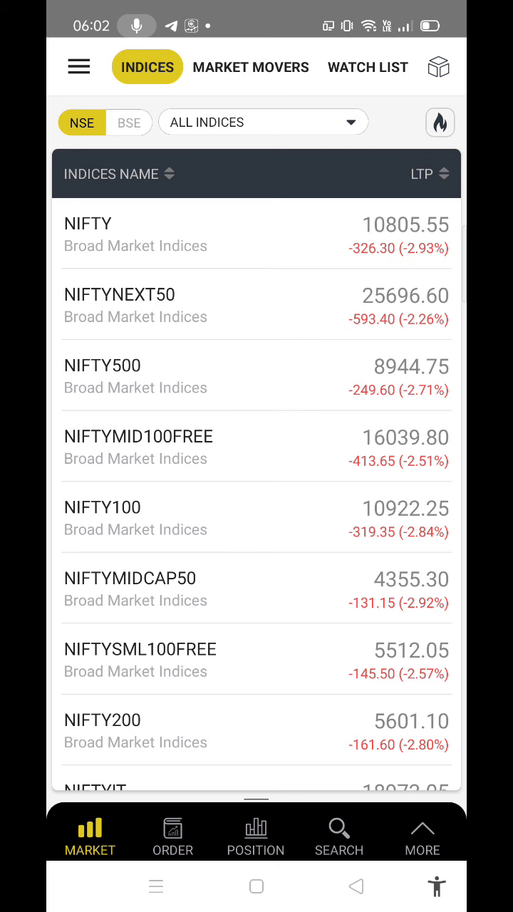
- Filter indices to Broad Market Indices, restore All Indices, then display them as a heatmap
click(263, 122)
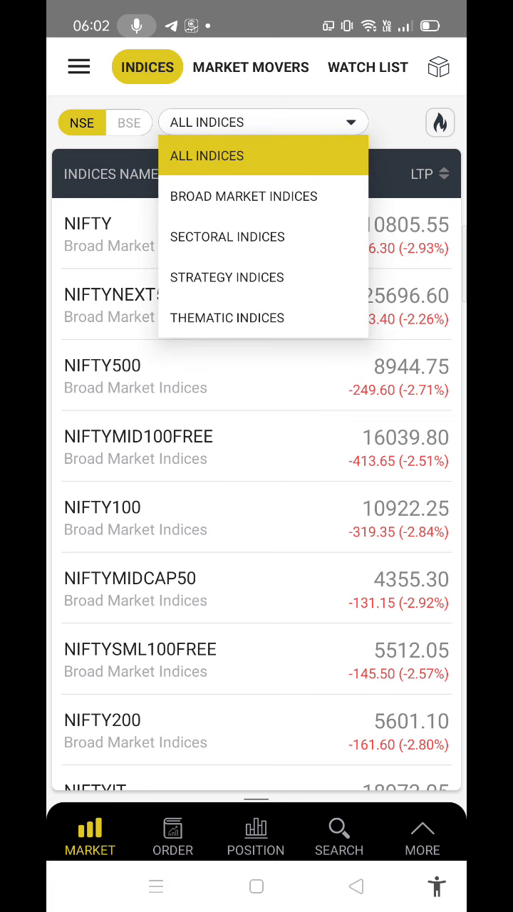
click(244, 196)
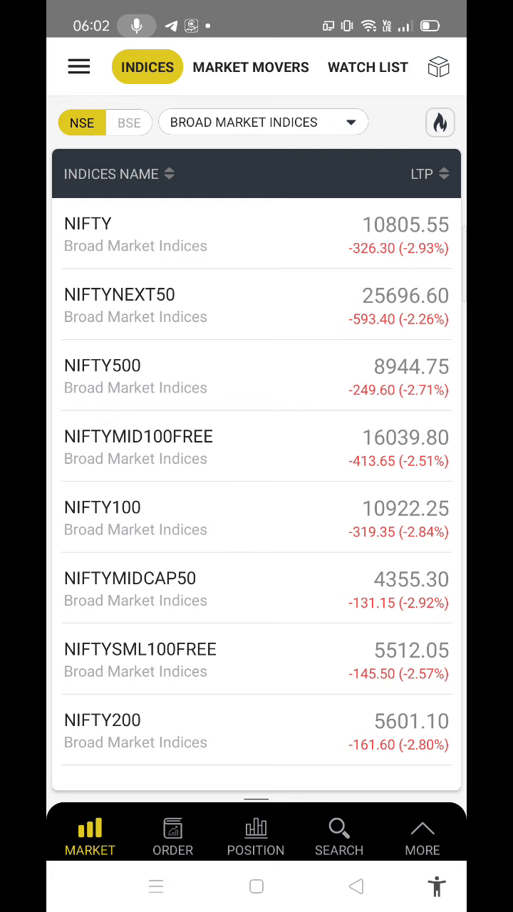
click(263, 122)
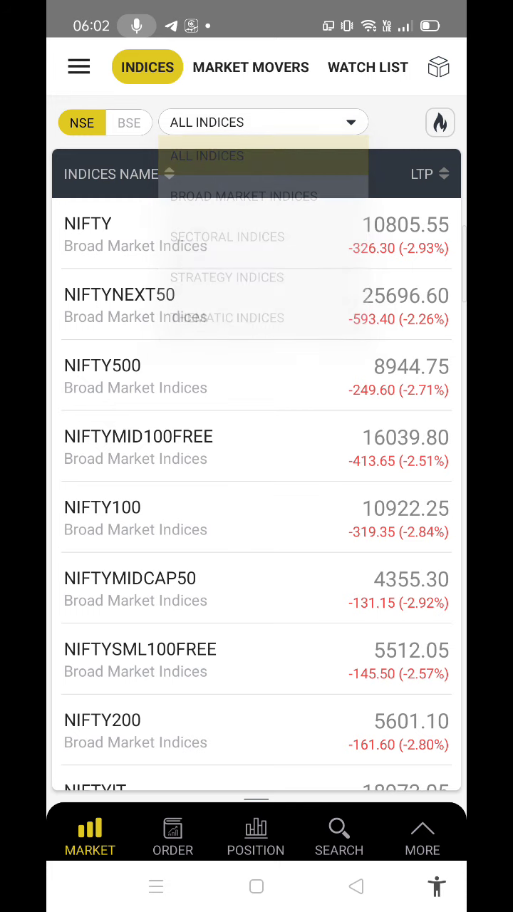
click(440, 122)
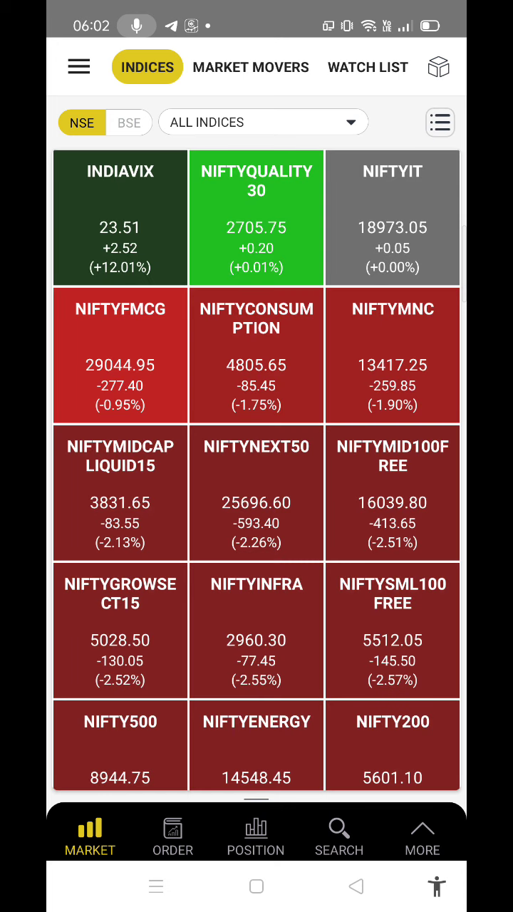
click(243, 67)
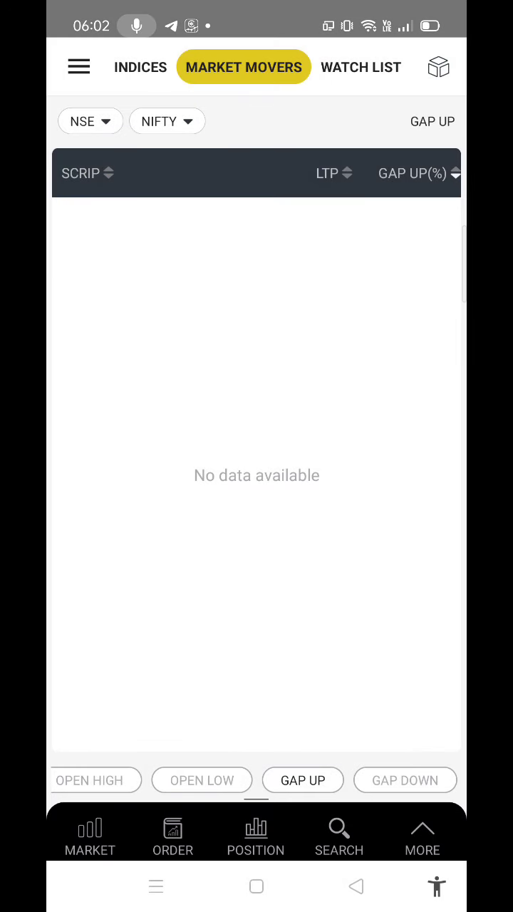
- Browse the Gap Down, Gap Up, Top Traded Volume and Top Gainers market mover lists
click(404, 779)
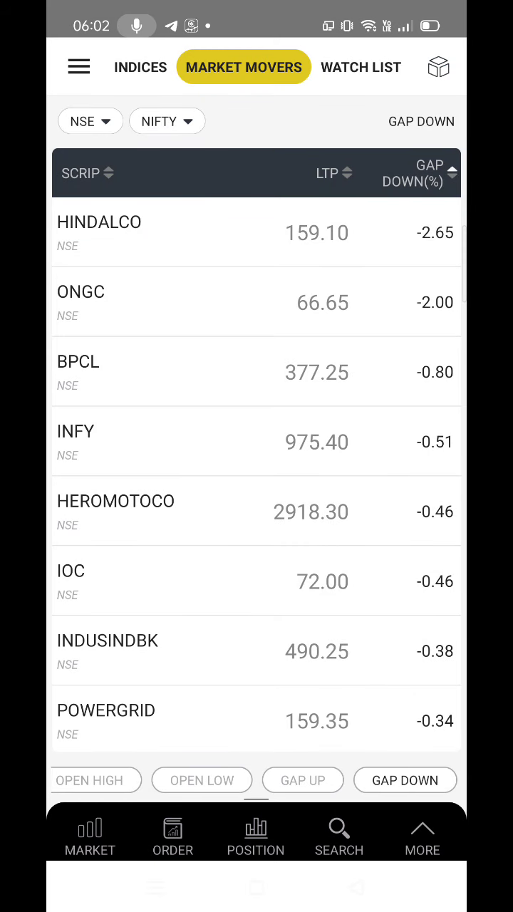
scroll(down, 3)
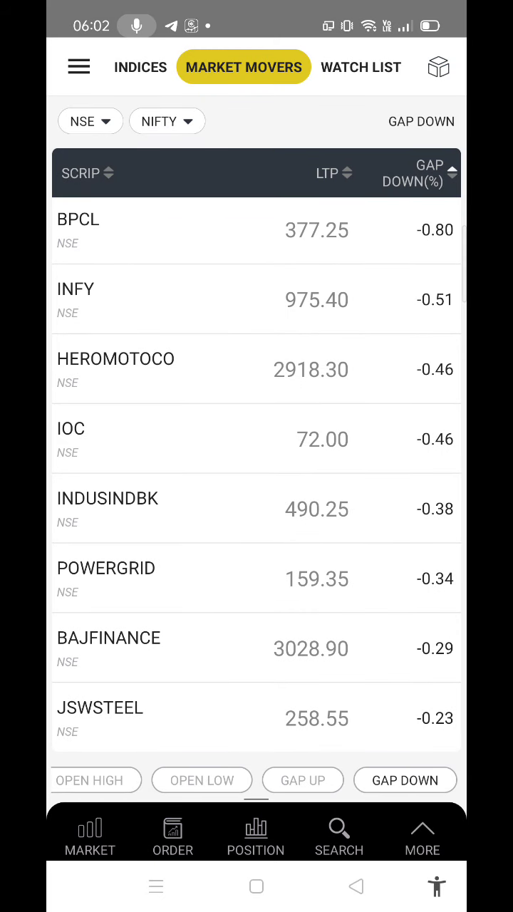
click(302, 780)
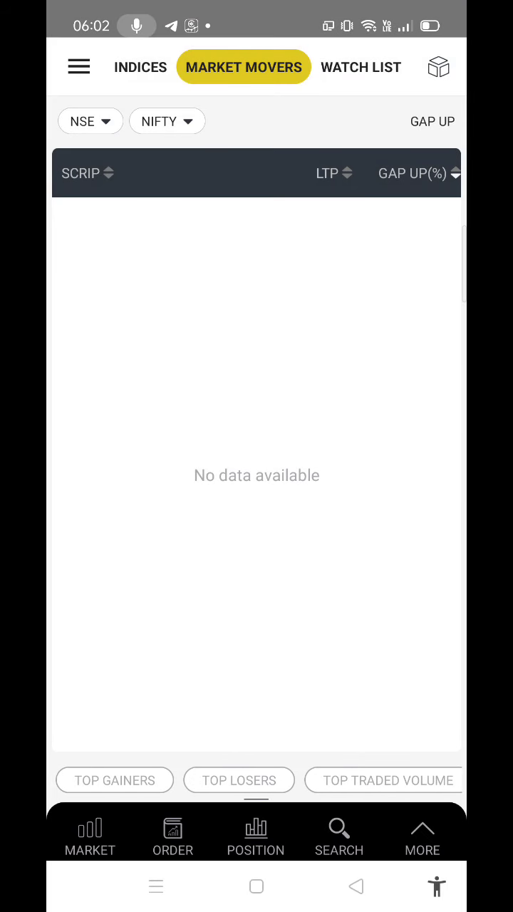
click(256, 779)
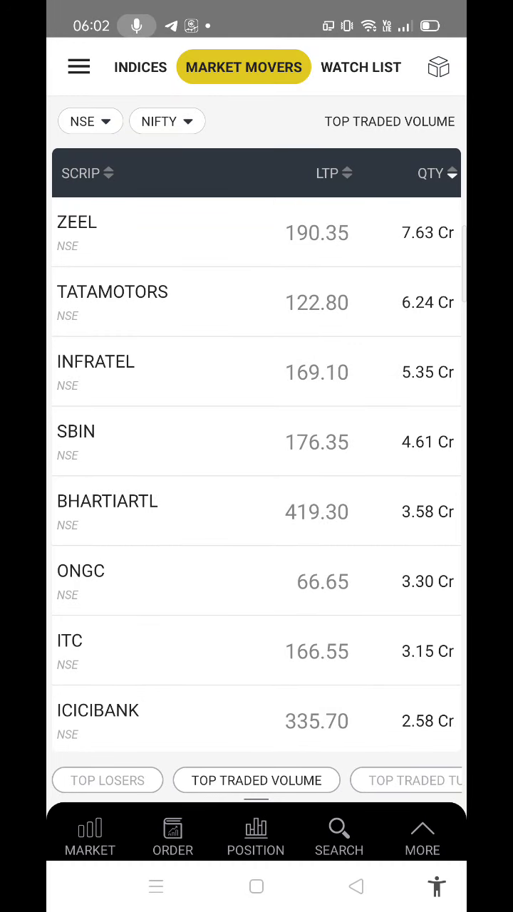
click(114, 780)
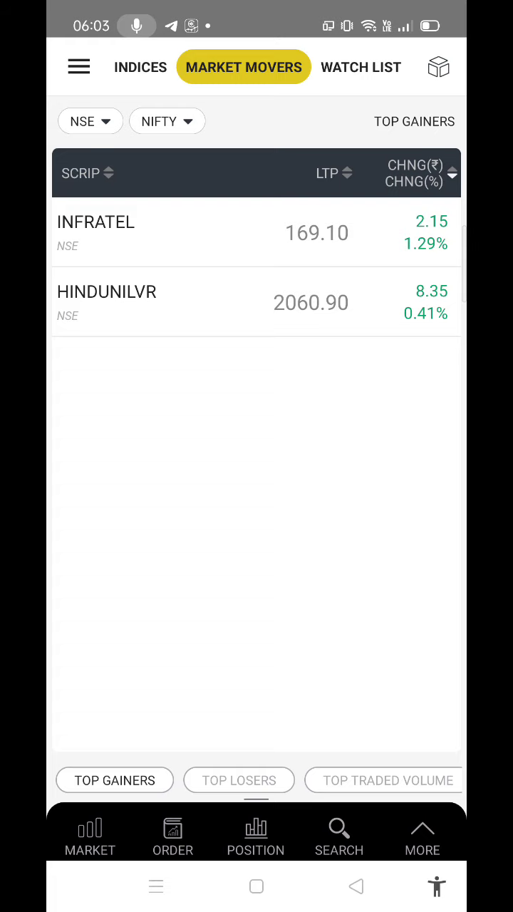
click(361, 66)
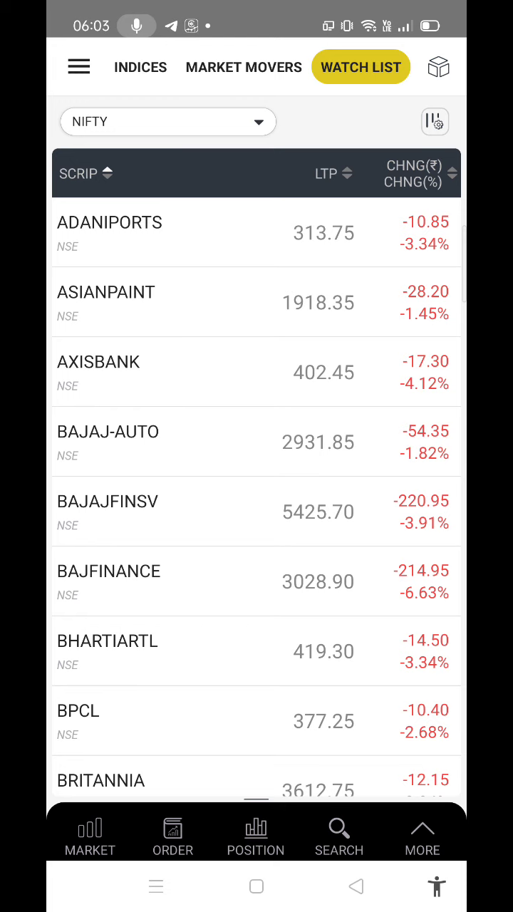
- Switch to the SENSEX watch list, then to the Most Viewed list
click(168, 122)
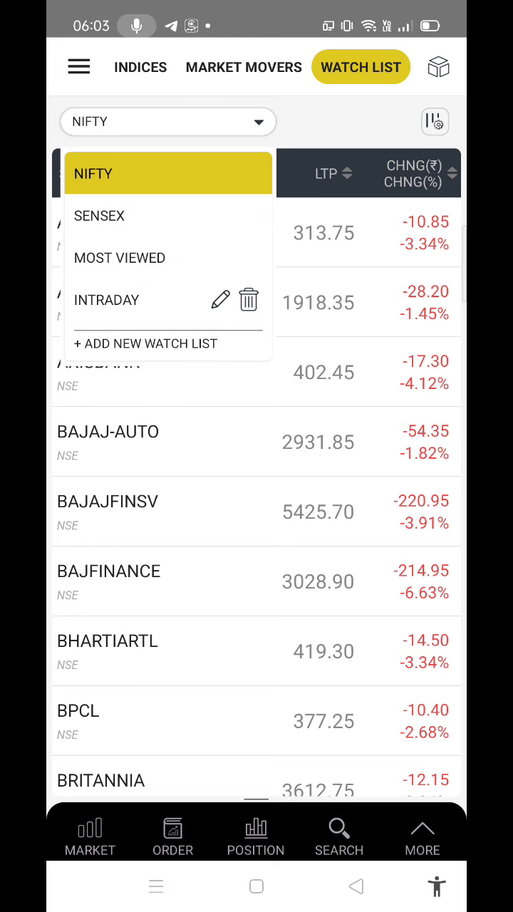
click(99, 216)
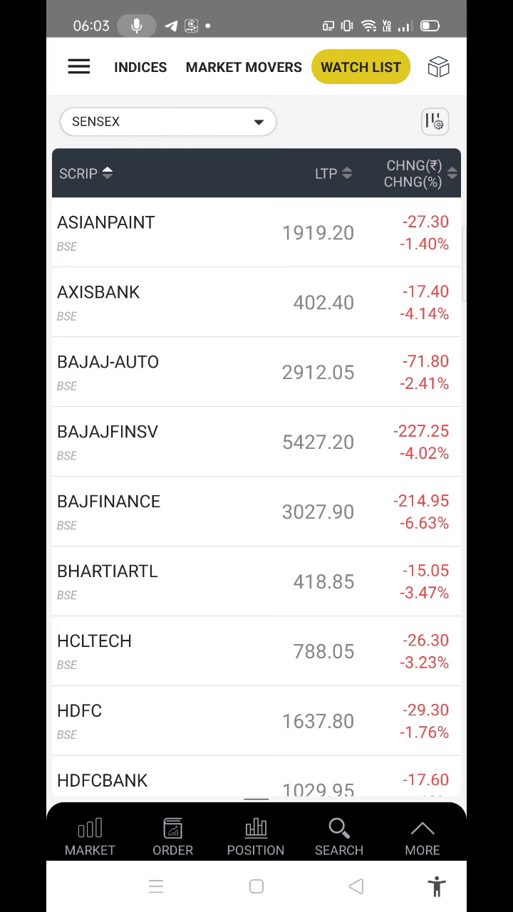
click(167, 121)
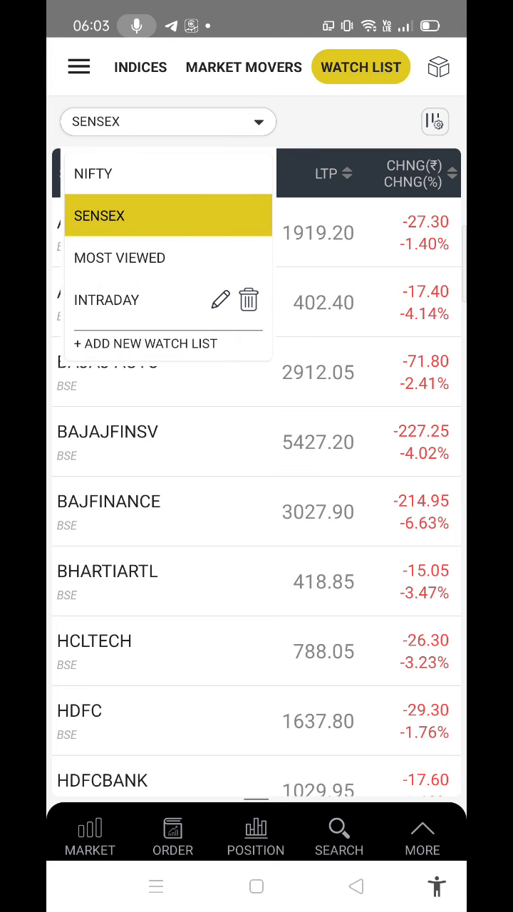
click(119, 258)
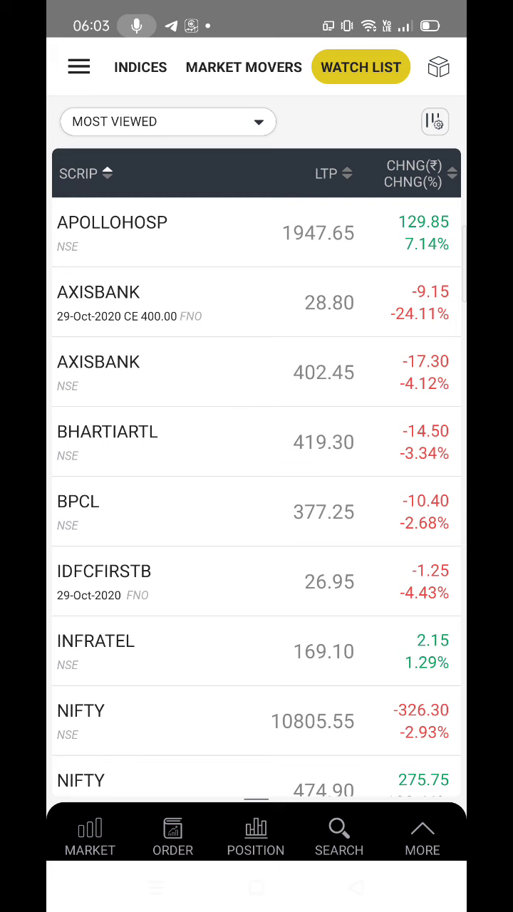
click(168, 121)
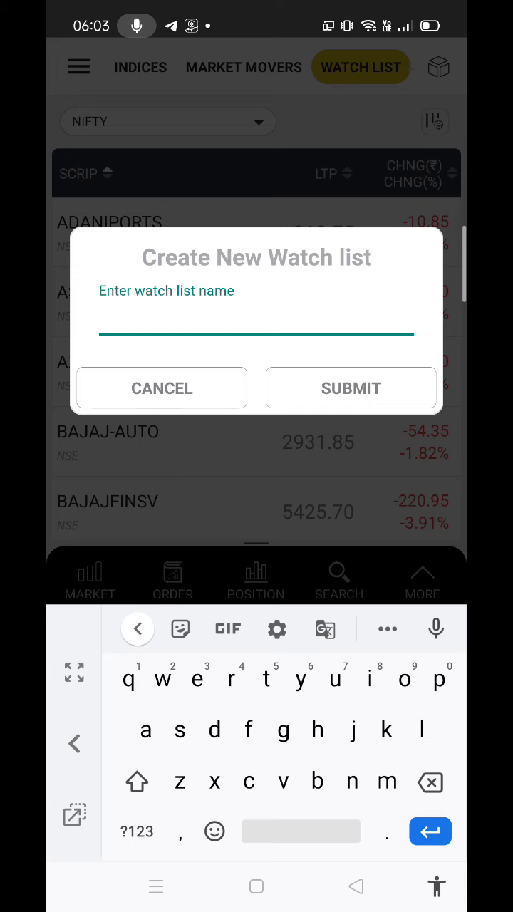
- Create a new watch list named MYWATCH
text(my)
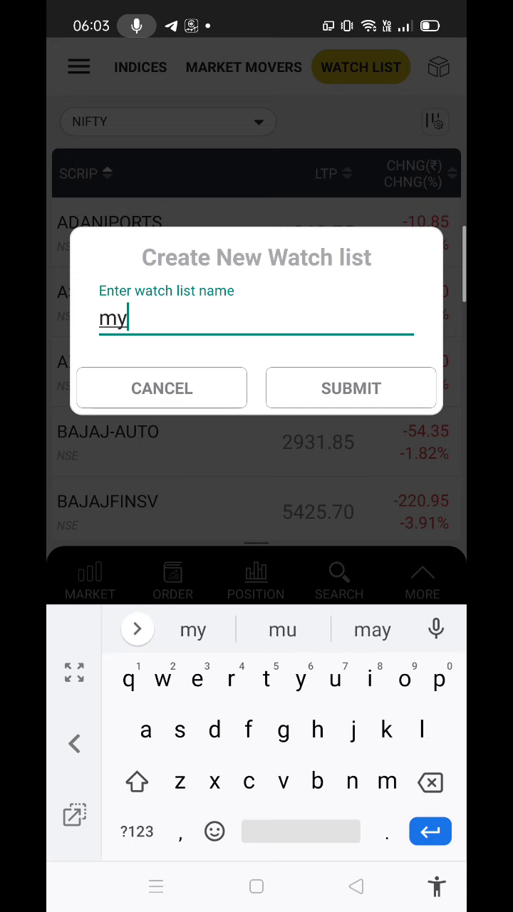
text(ea)
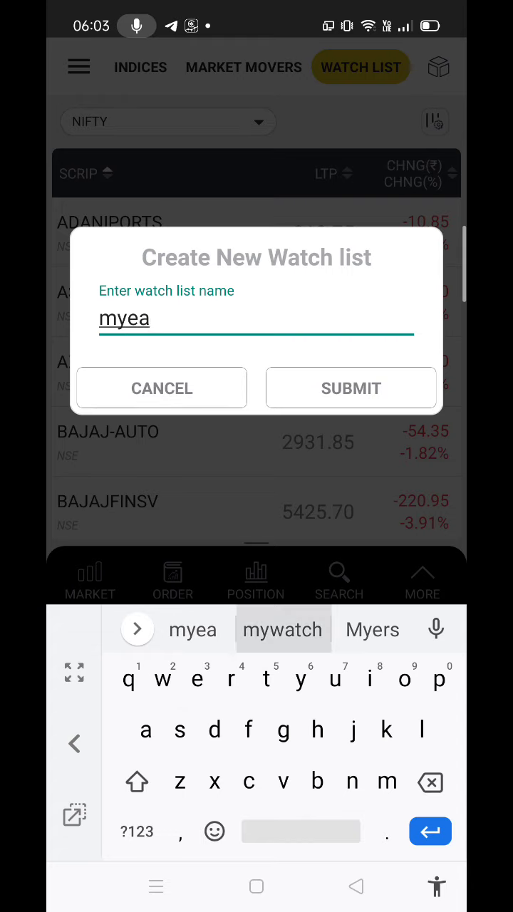
click(351, 387)
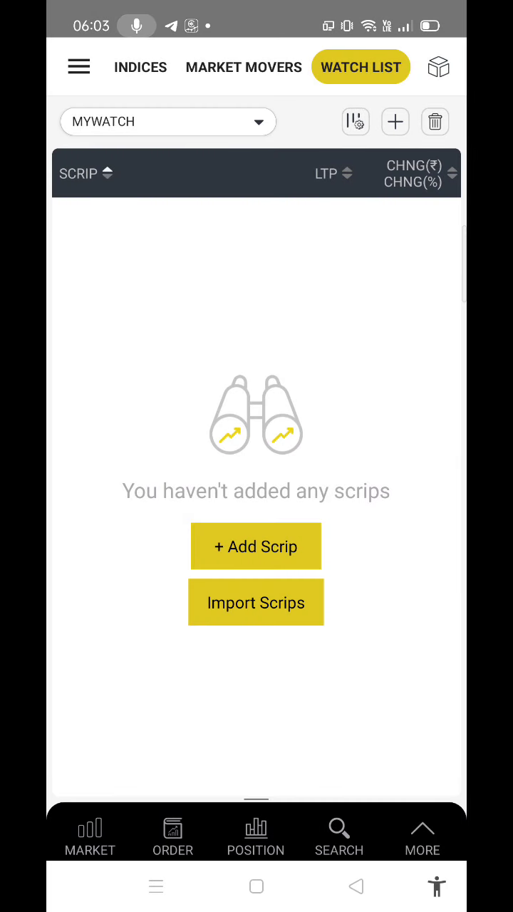
- Search for bpcl and add the NSE BPCL scrip to MYWATCH
click(256, 602)
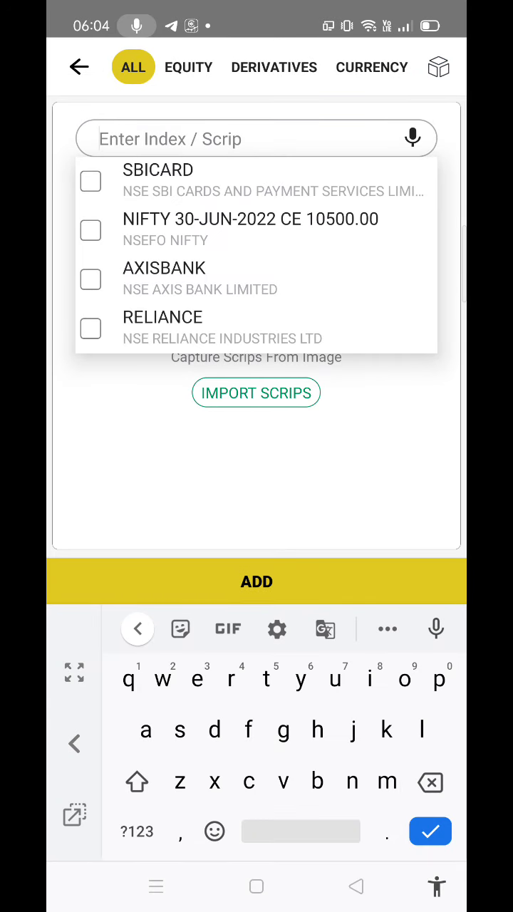
text(bpcl)
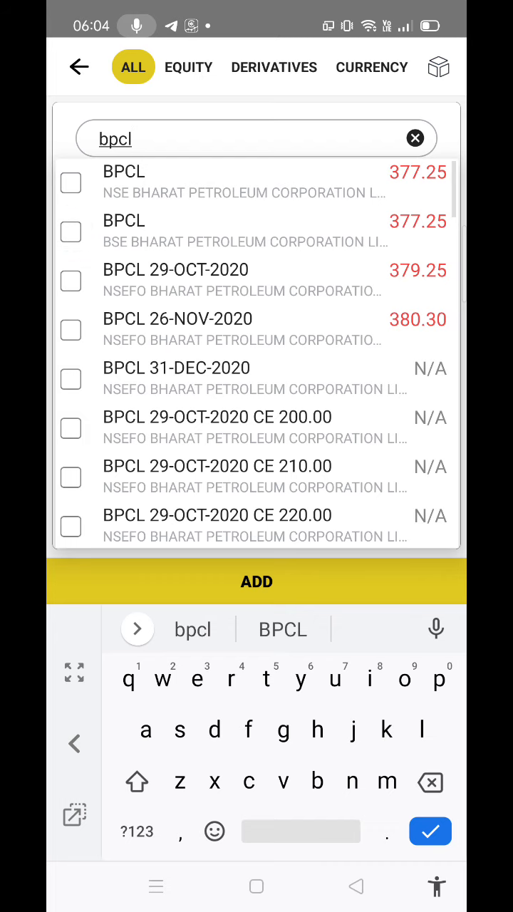
click(70, 183)
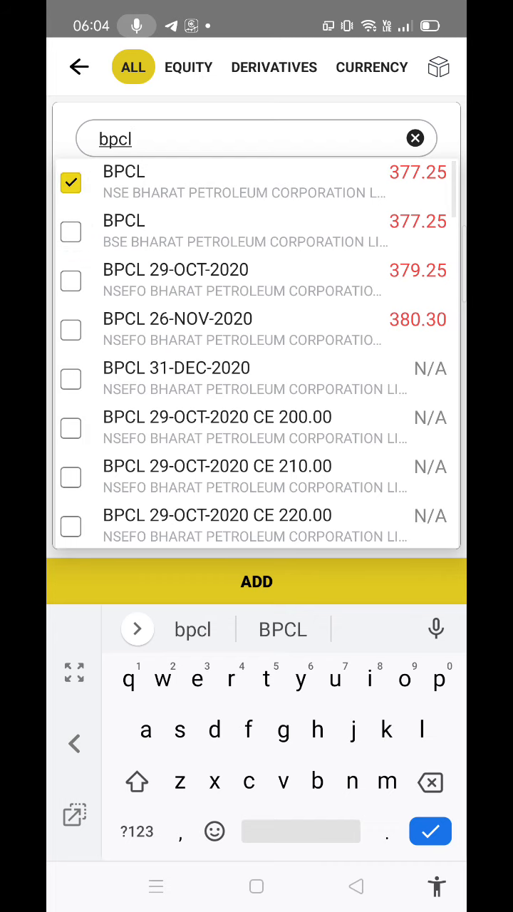
click(257, 580)
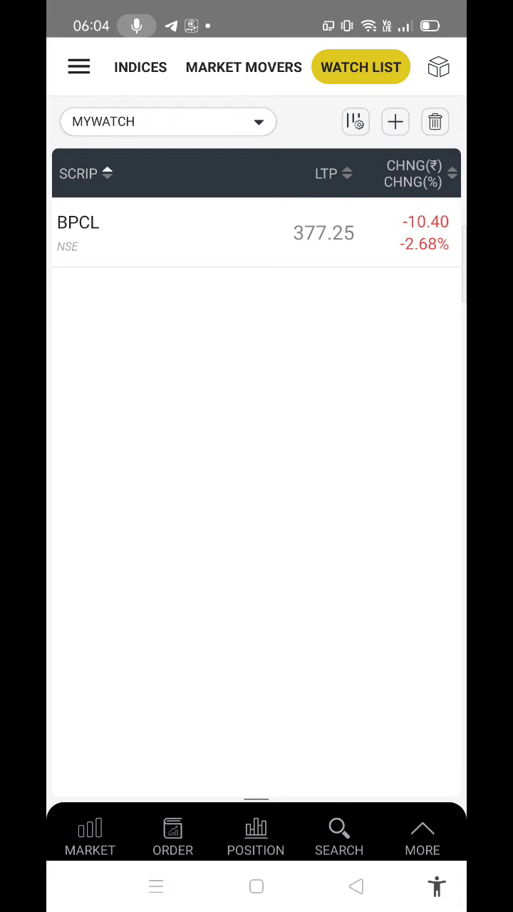
- Add NSE SBIN to MYWATCH and dismiss the Invalid MPIN alert
click(395, 121)
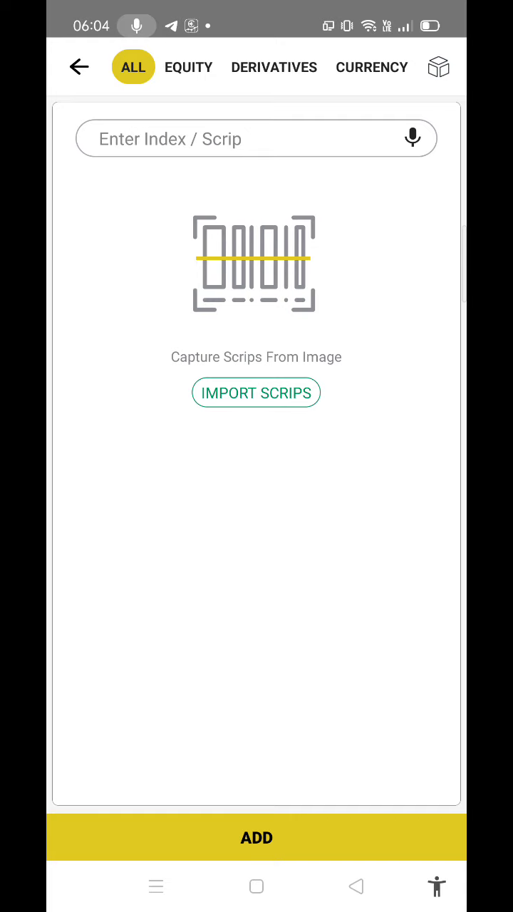
click(412, 138)
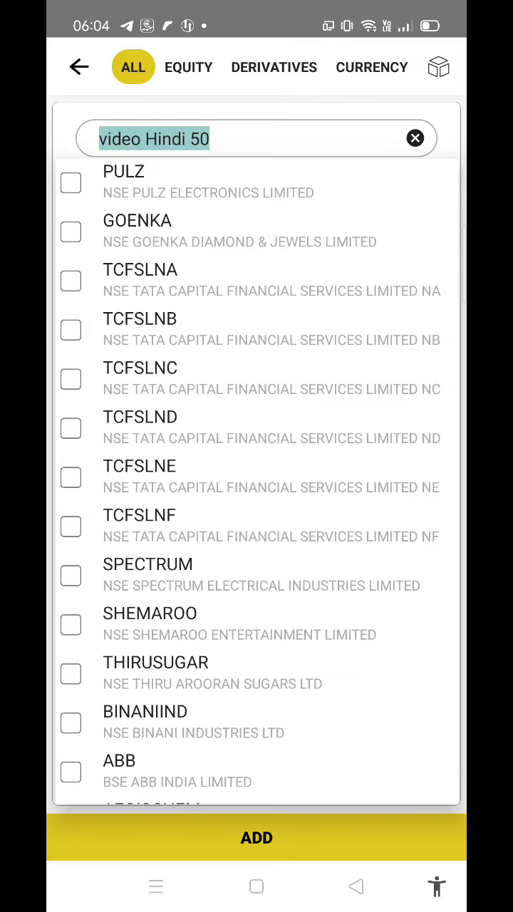
click(416, 138)
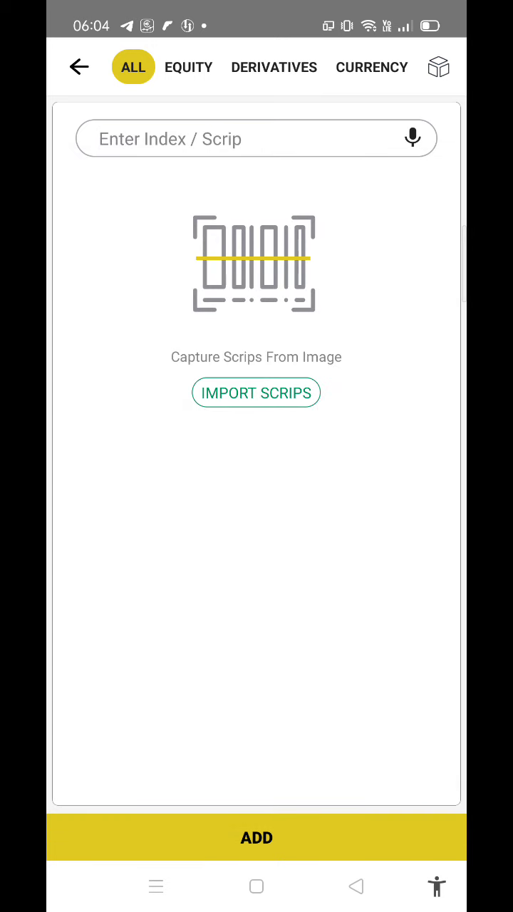
click(412, 139)
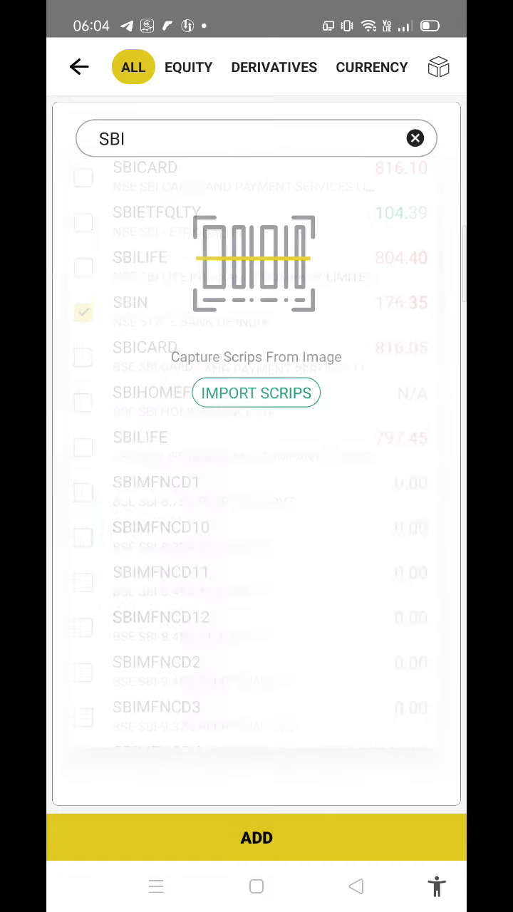
click(257, 837)
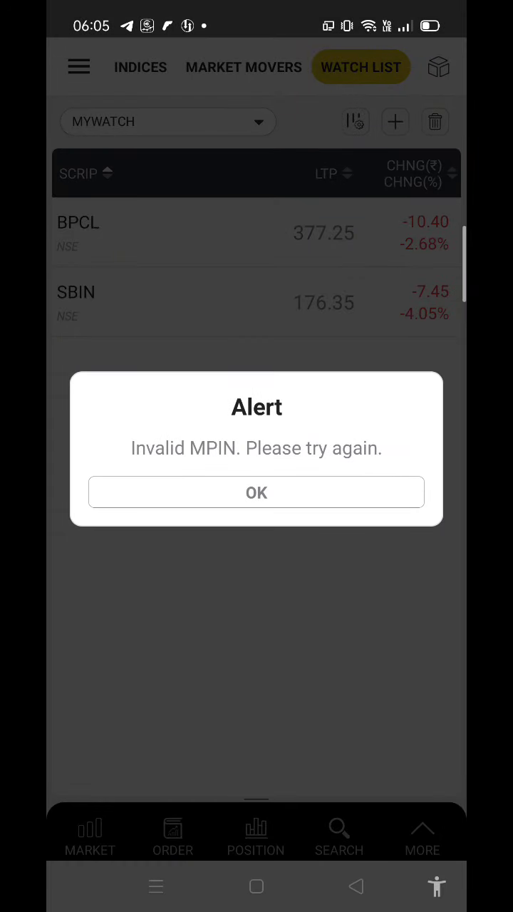
click(255, 493)
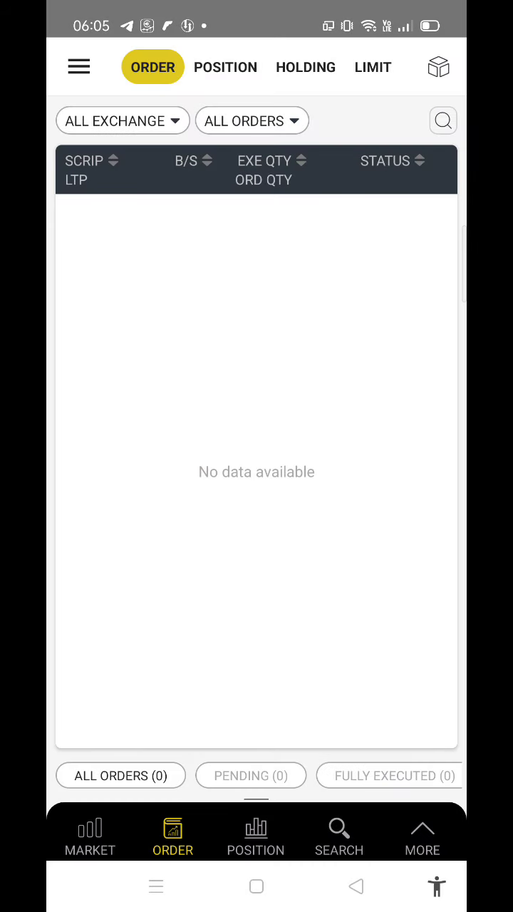
- Check the empty Orders, Positions, Holdings and Limits screens, then return to Market indices
click(225, 67)
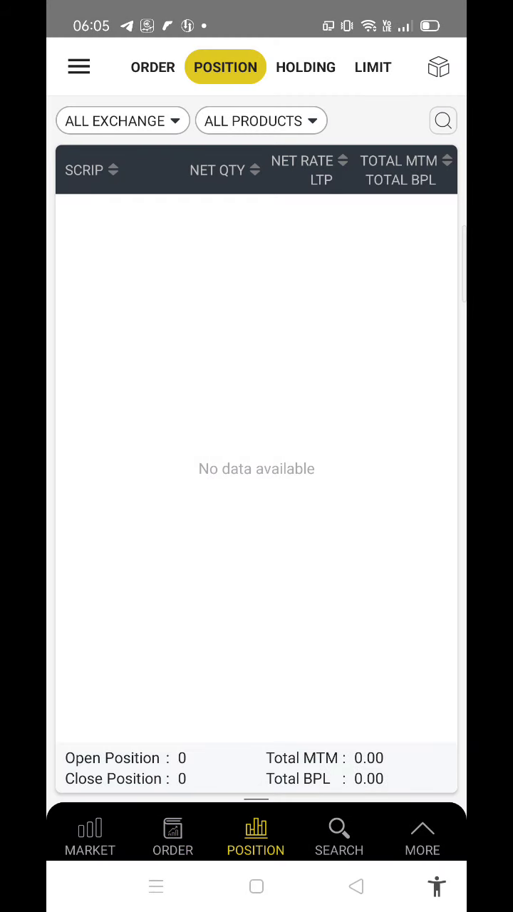
click(152, 67)
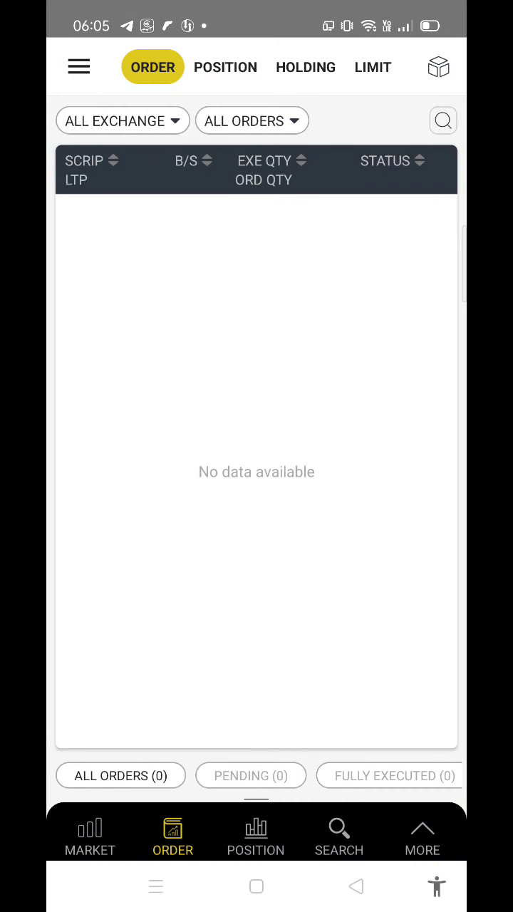
click(225, 67)
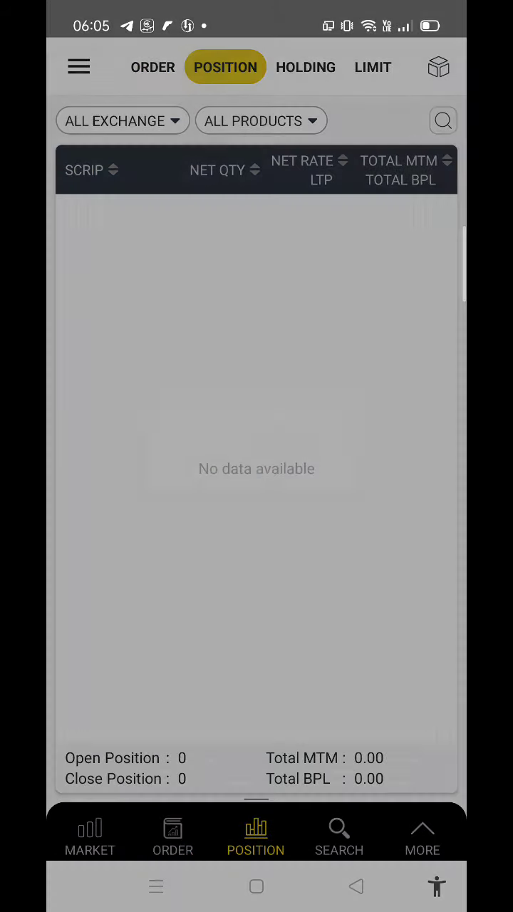
click(306, 67)
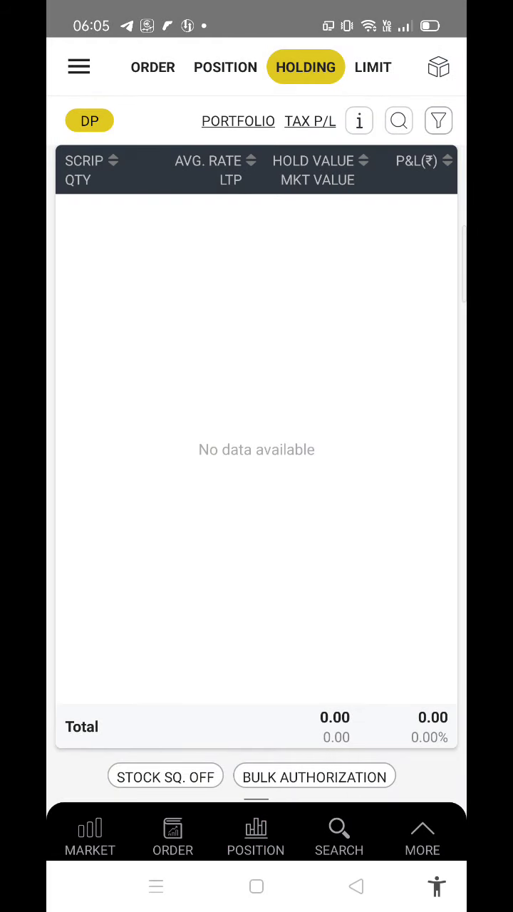
click(373, 67)
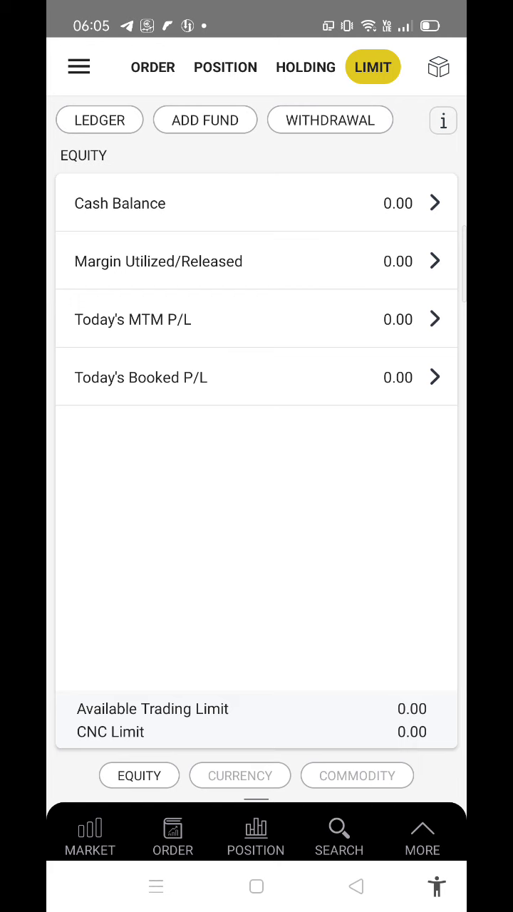
click(89, 833)
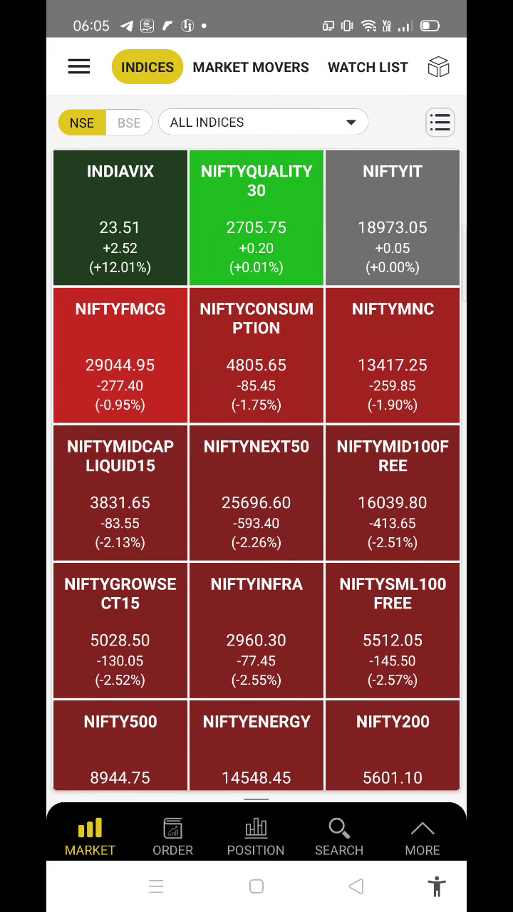
- Switch from MYWATCH to the NIFTY watch list and scroll through its stocks
click(361, 67)
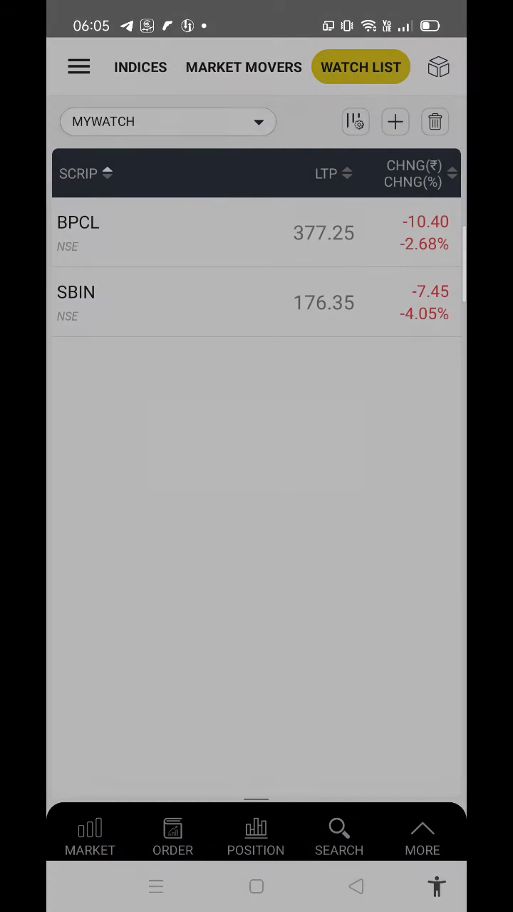
click(168, 122)
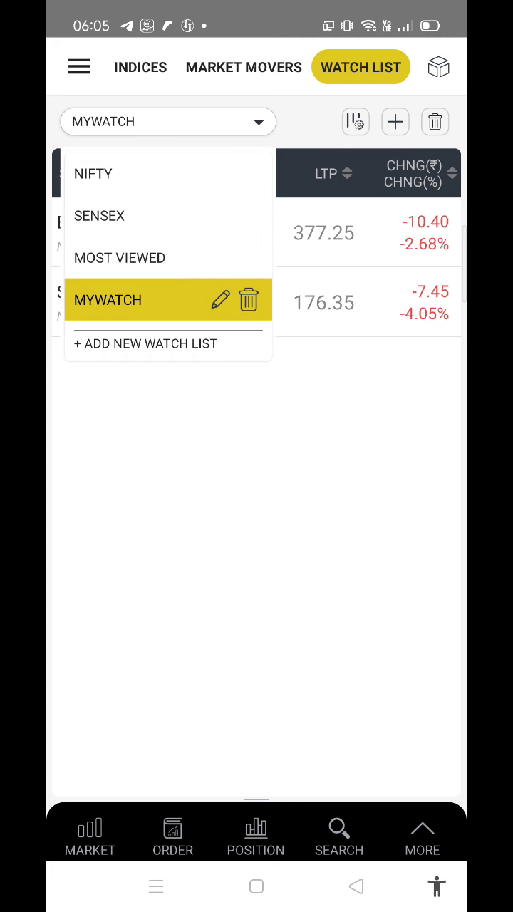
click(92, 173)
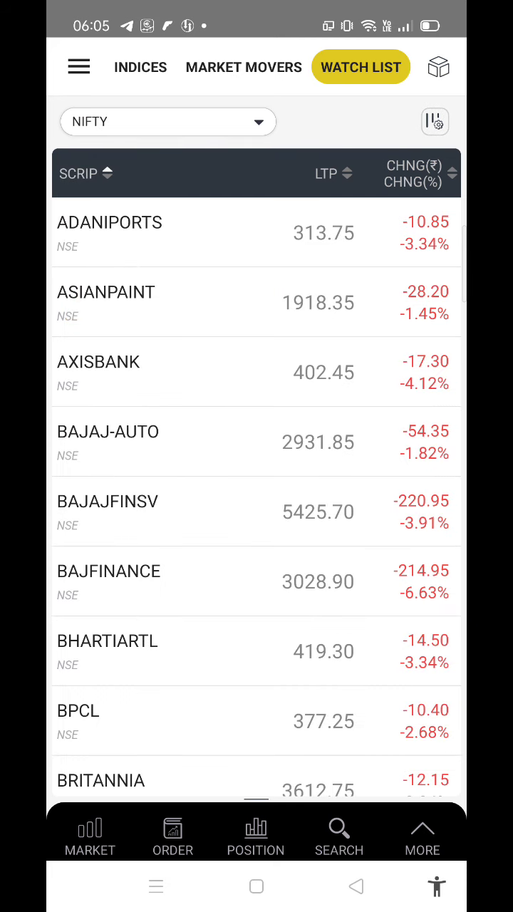
scroll(down, 3)
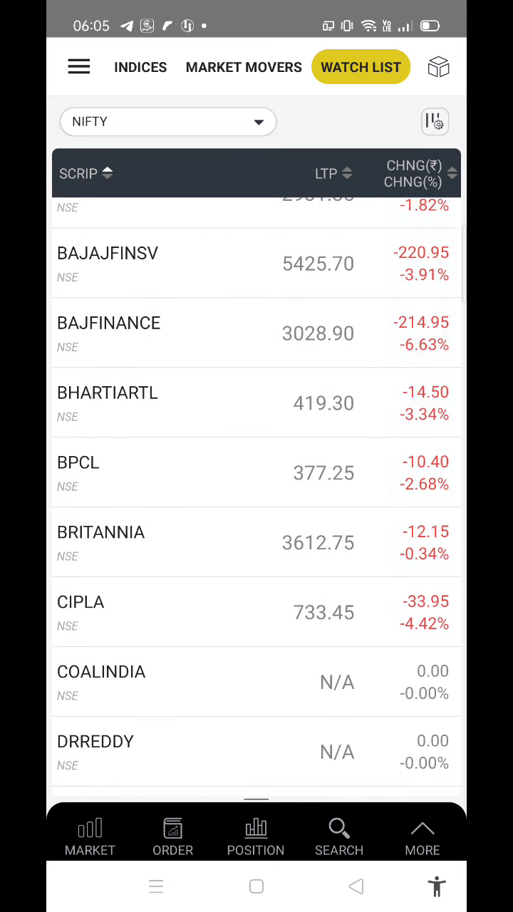
scroll(down, 3)
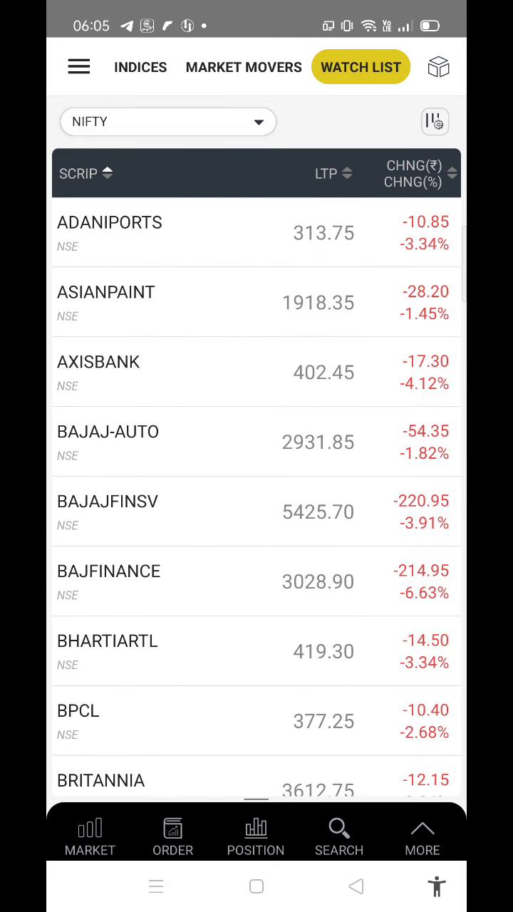
click(99, 371)
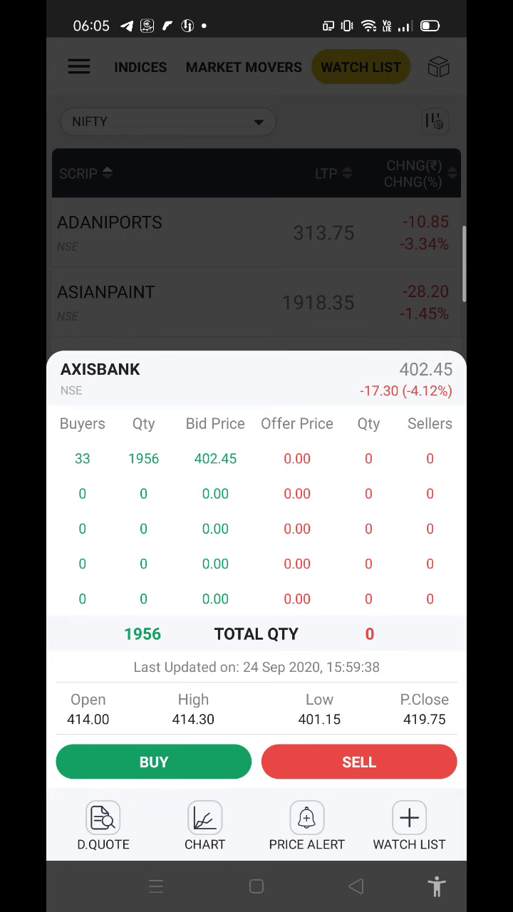
click(154, 761)
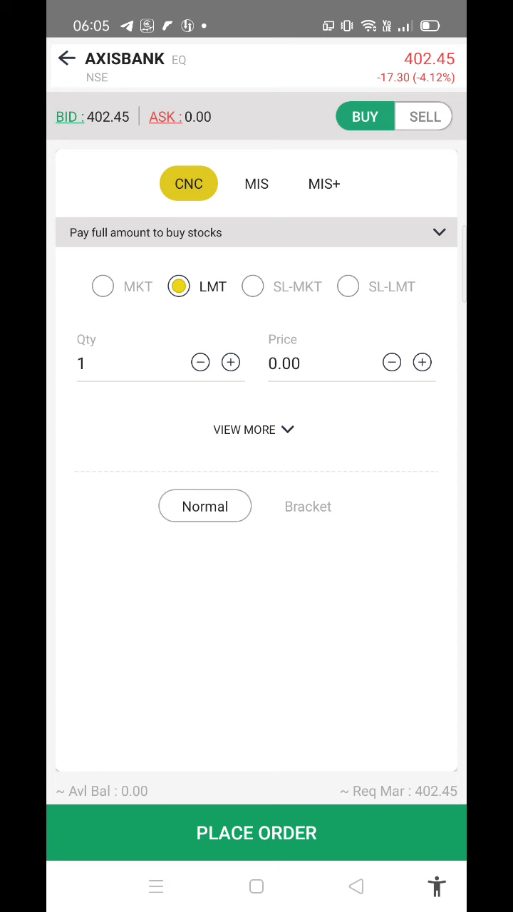
click(256, 183)
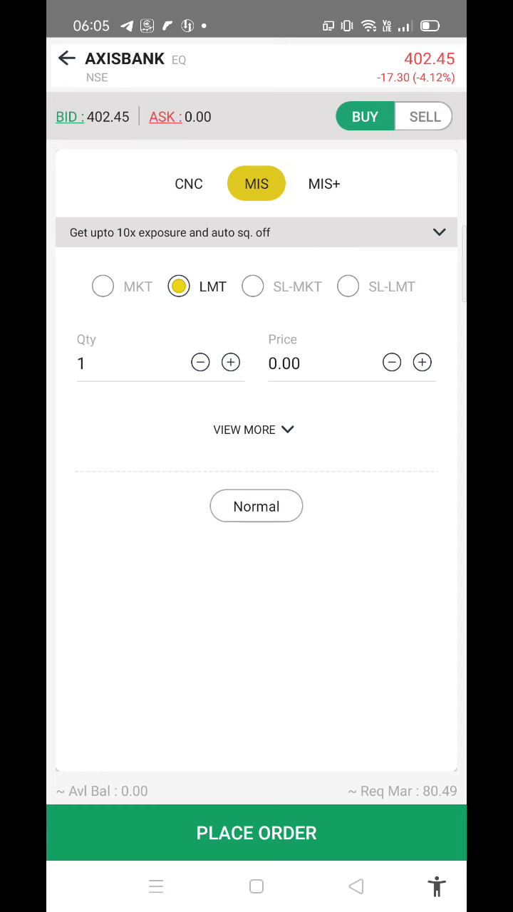
click(323, 183)
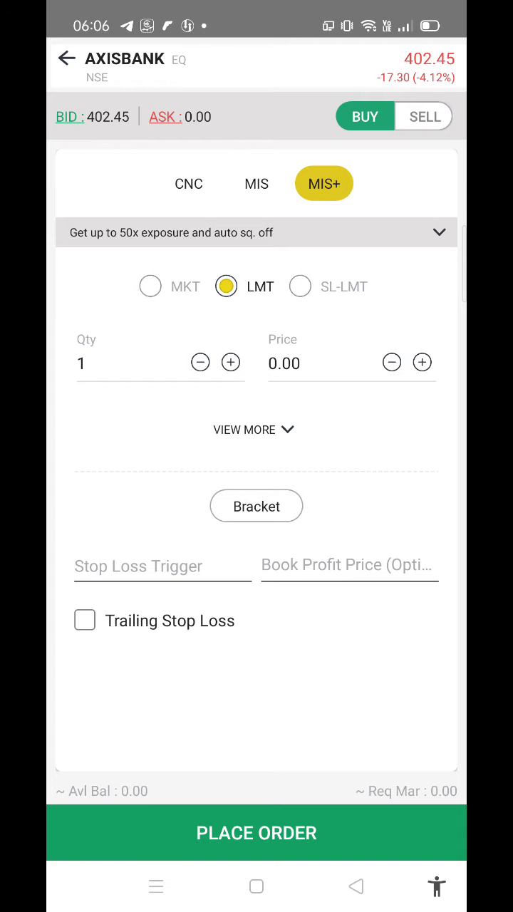
click(67, 59)
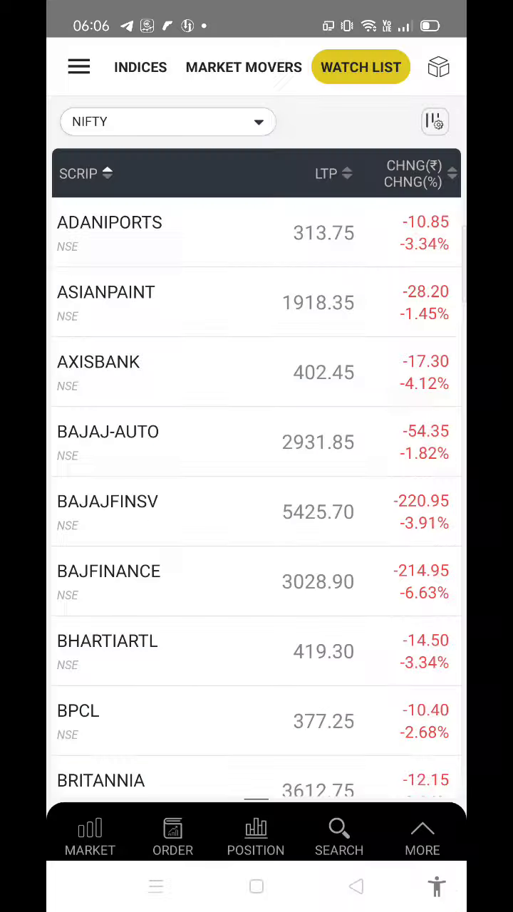
- Open AXISBANK's detailed quote and view Market Depth, Futures, Option Chain and Fundamentals
click(98, 362)
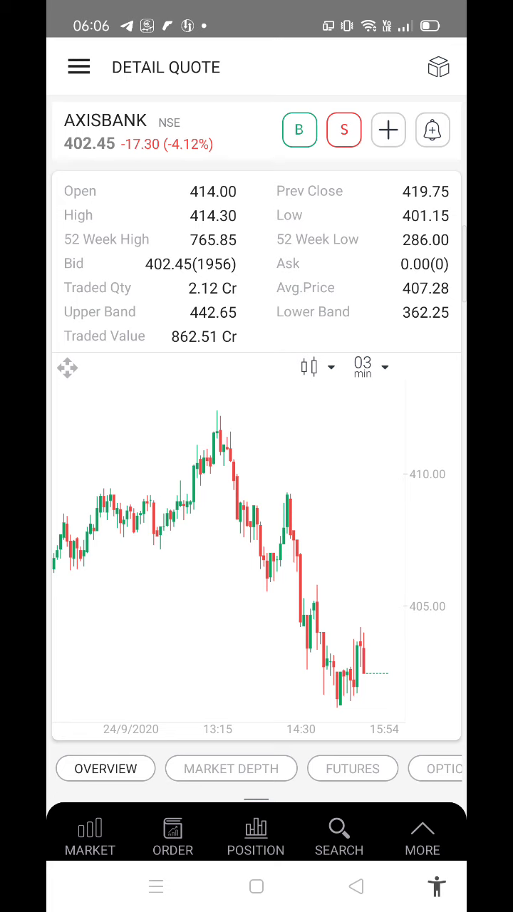
click(231, 768)
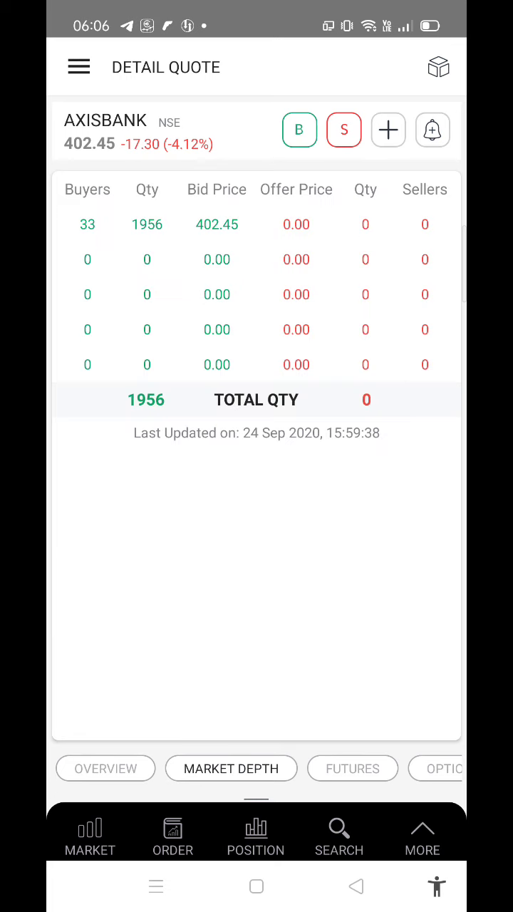
click(352, 768)
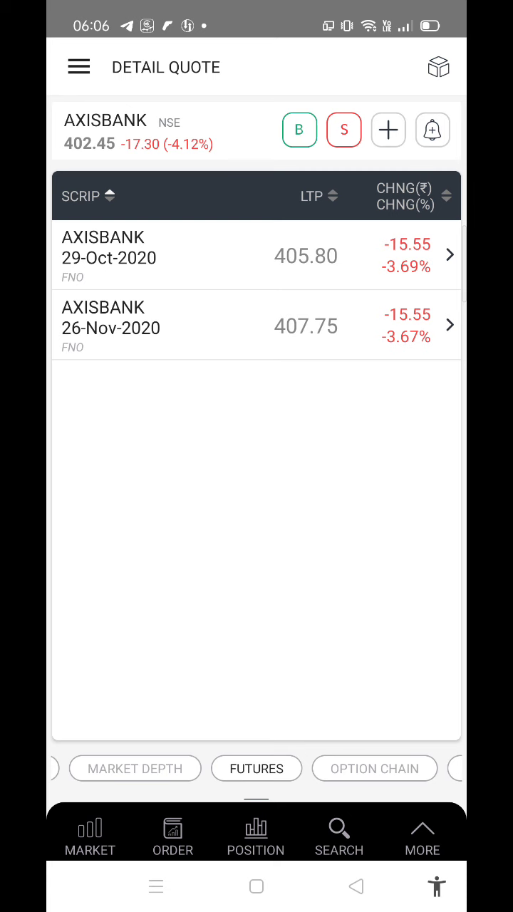
click(374, 768)
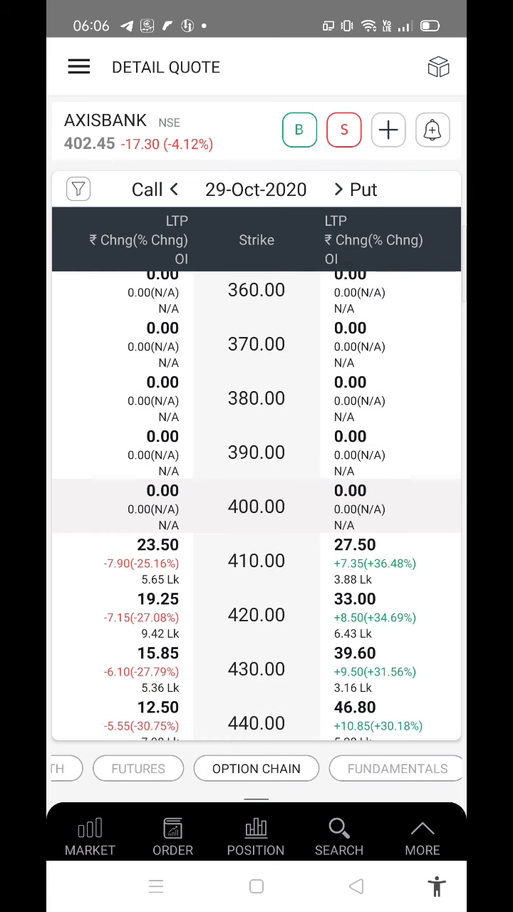
click(388, 768)
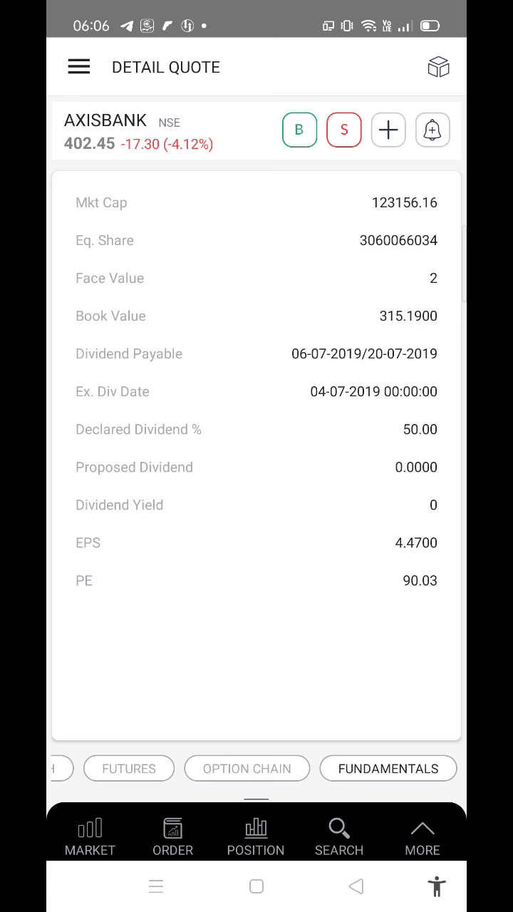
- Open the buy order form for the AXISBANK 410 CE call option, then back out
click(246, 768)
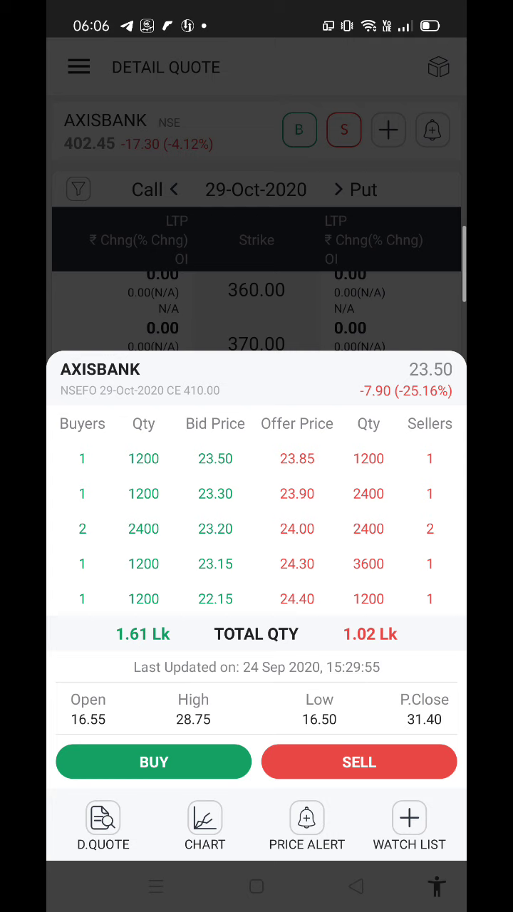
click(153, 761)
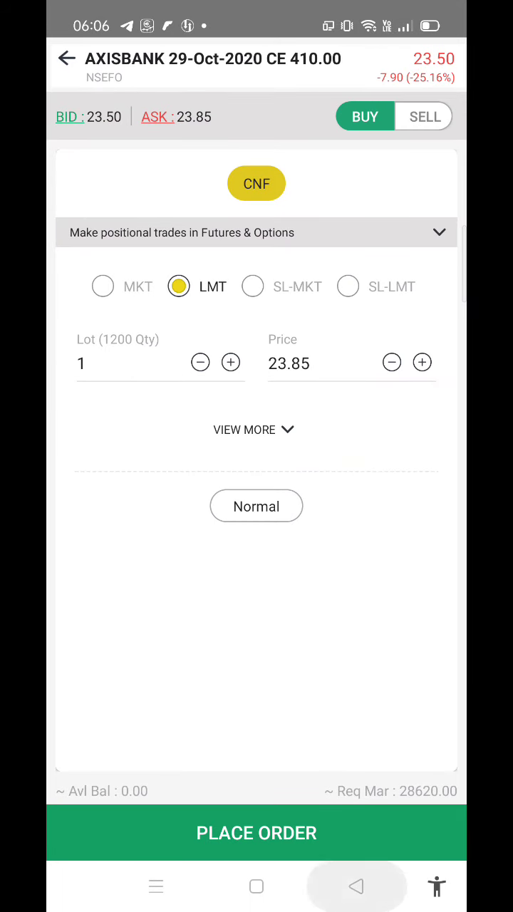
click(67, 58)
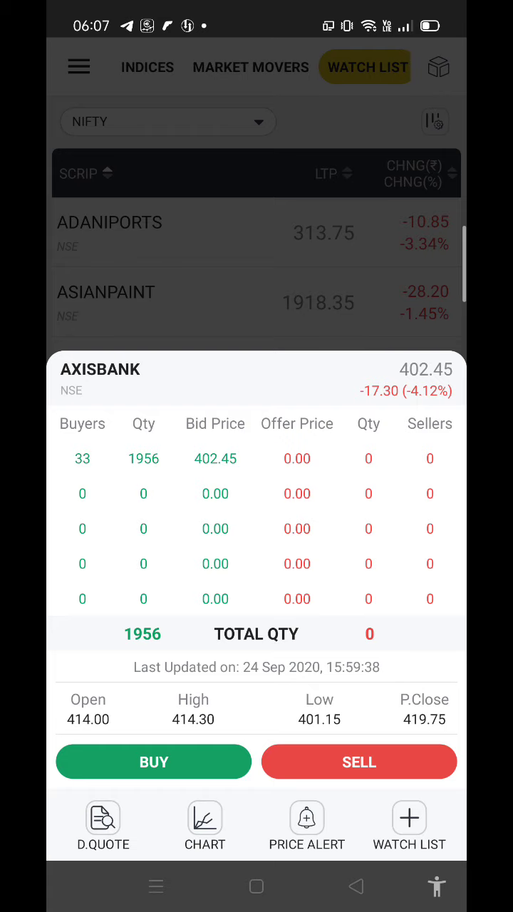
- Save an AXISBANK price alert at >= 420 with email delivery, then leave the alert history
click(307, 819)
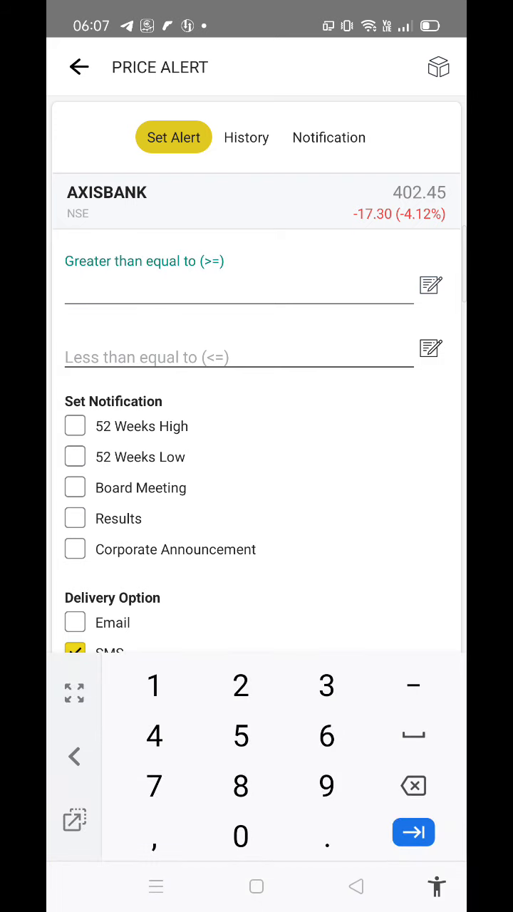
text(420)
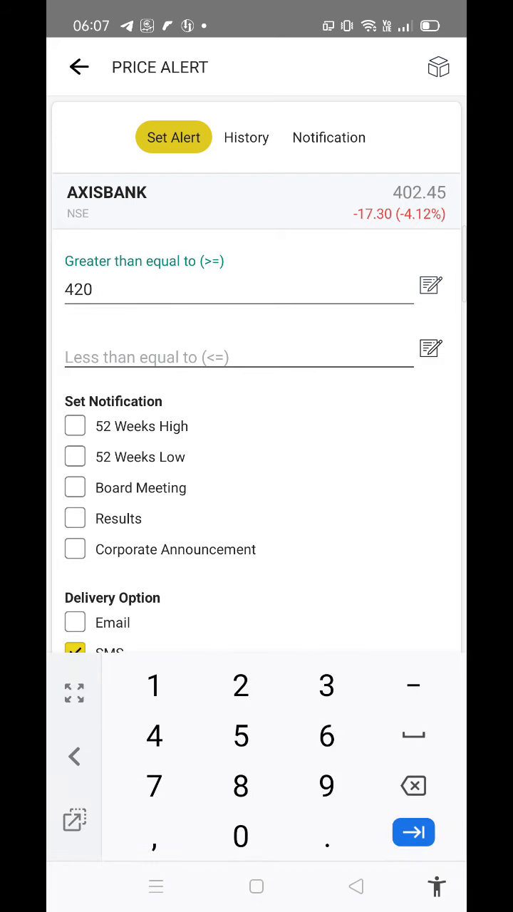
click(74, 622)
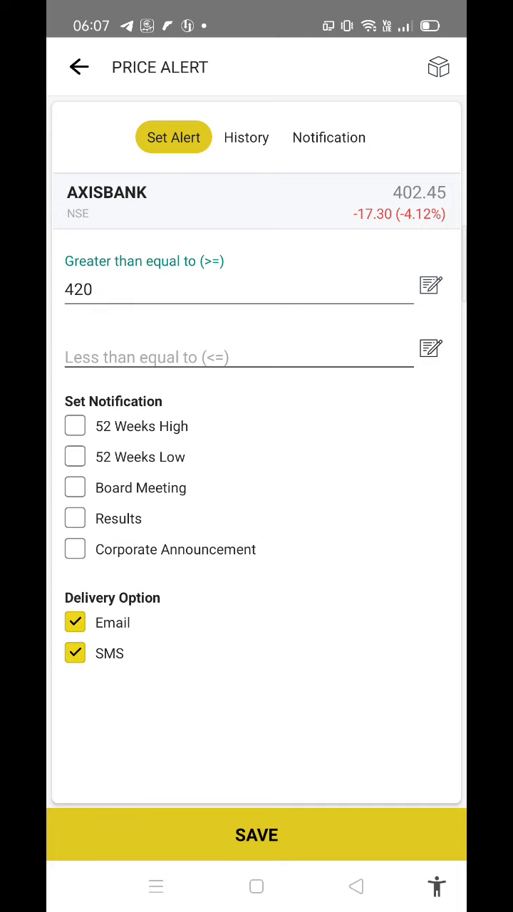
click(256, 834)
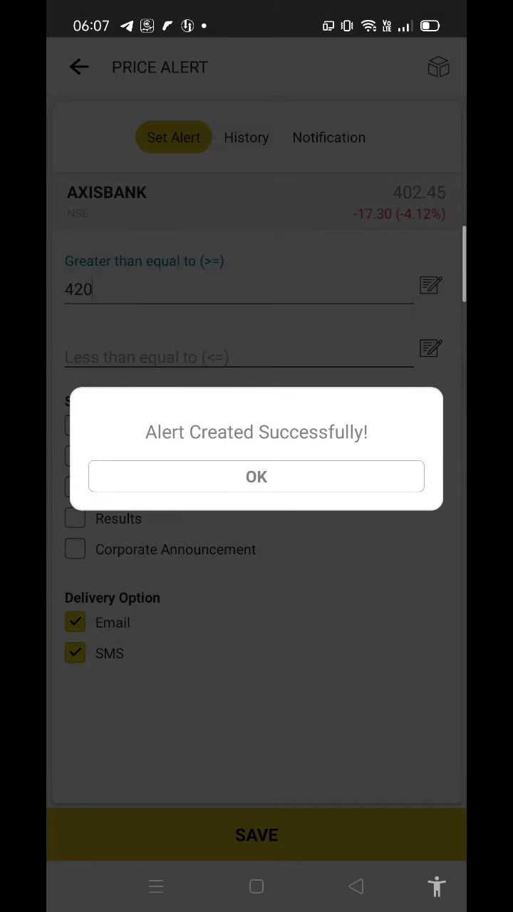
click(257, 475)
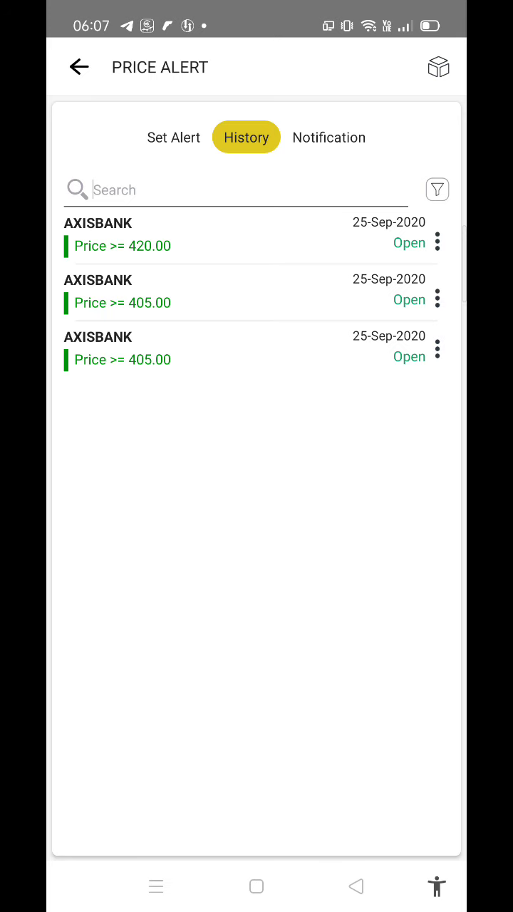
click(78, 66)
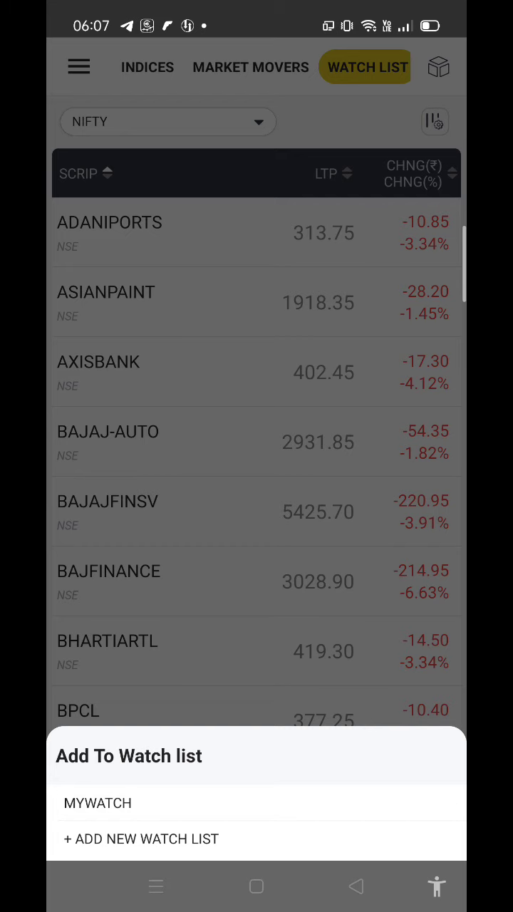
- Add AXISBANK to MYWATCH, view that list, and open the AXISBANK chart
click(97, 803)
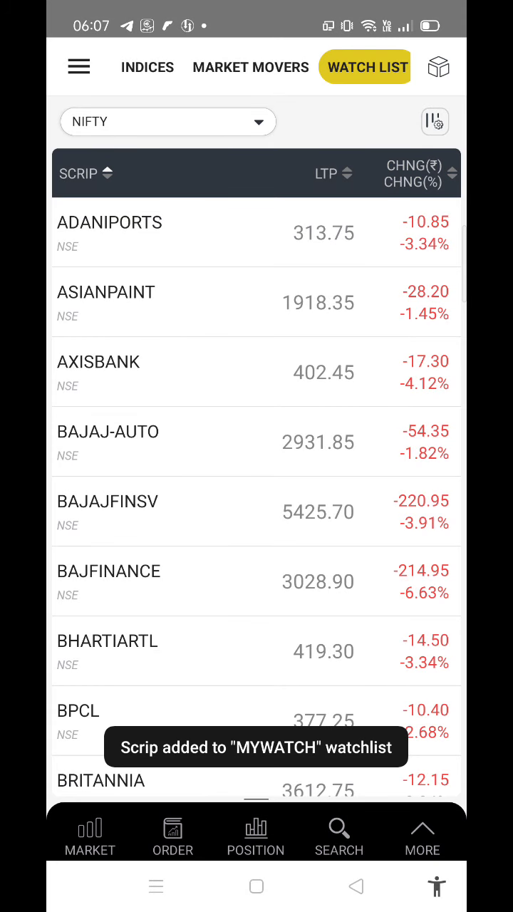
click(168, 121)
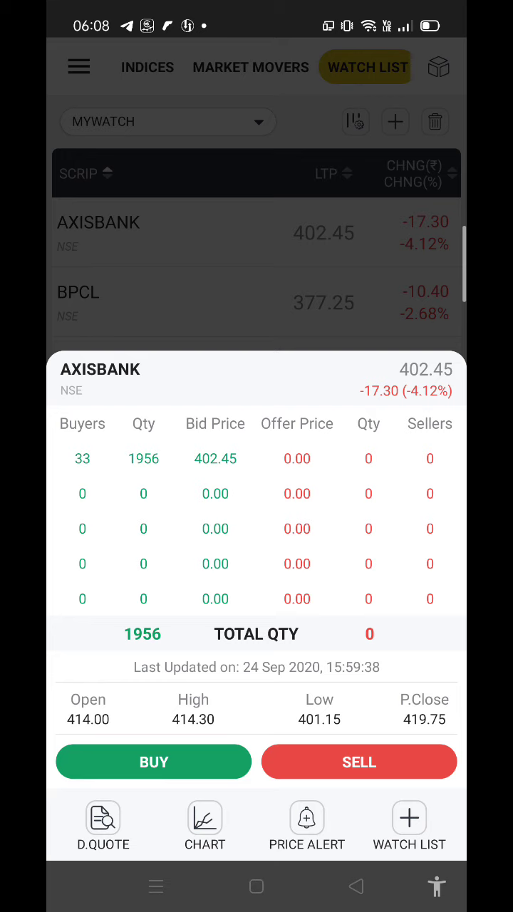
click(204, 817)
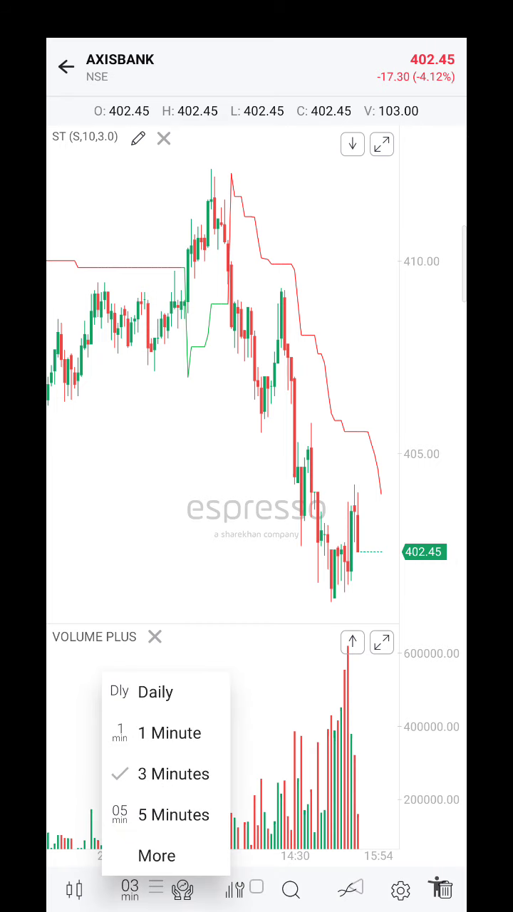
- Switch AXISBANK to 5-minute candles, then place and delete a horizontal line near 410
click(173, 814)
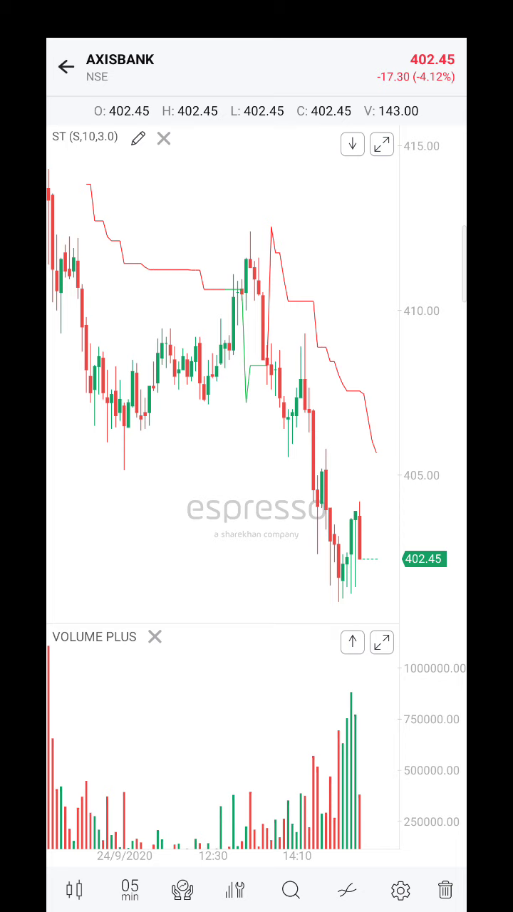
click(345, 890)
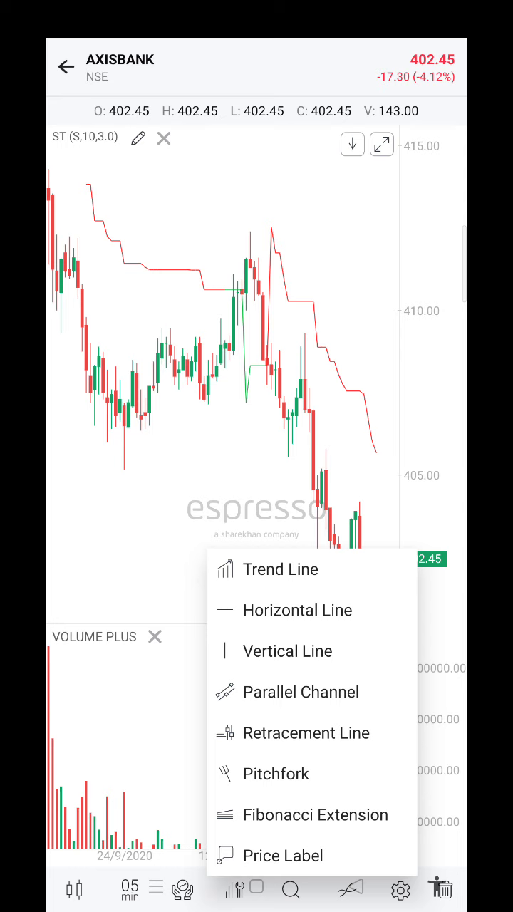
click(297, 610)
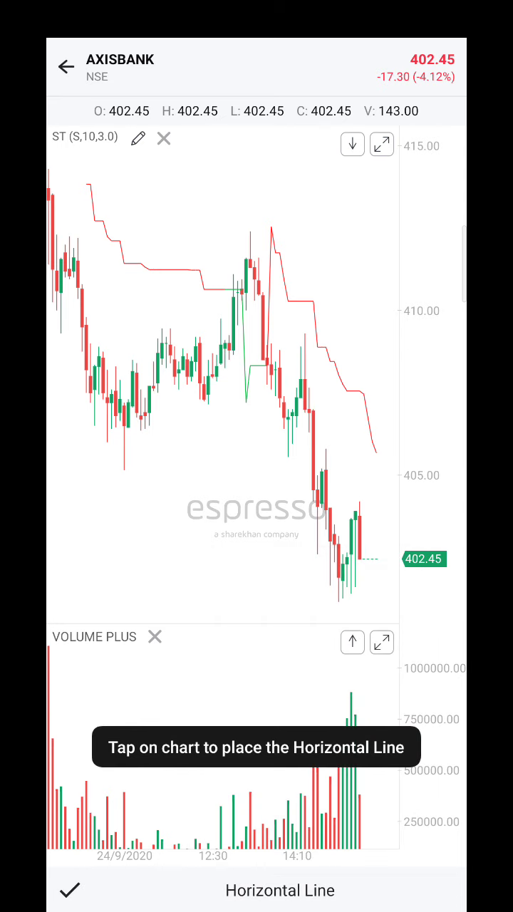
click(220, 292)
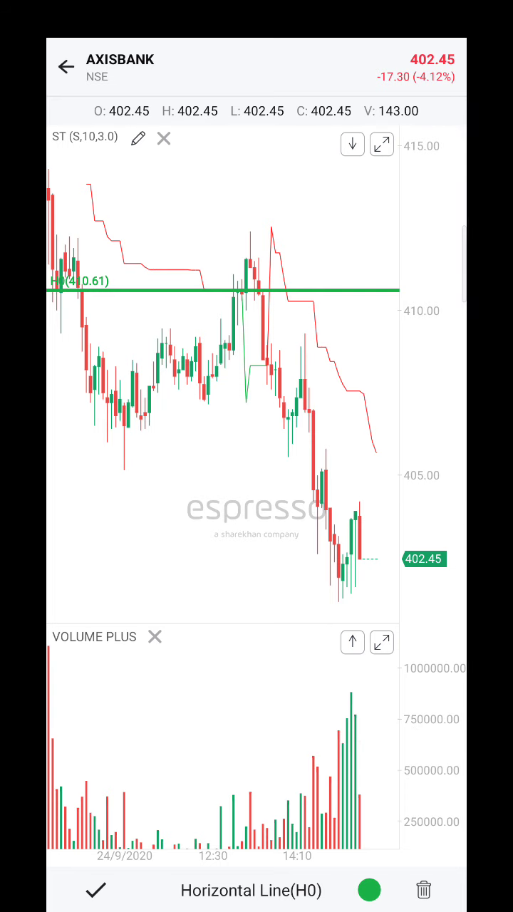
click(422, 889)
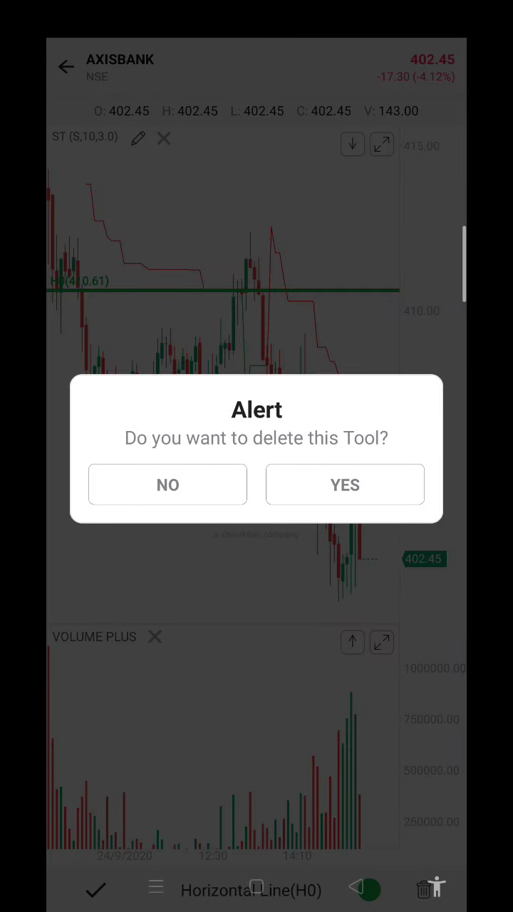
click(345, 484)
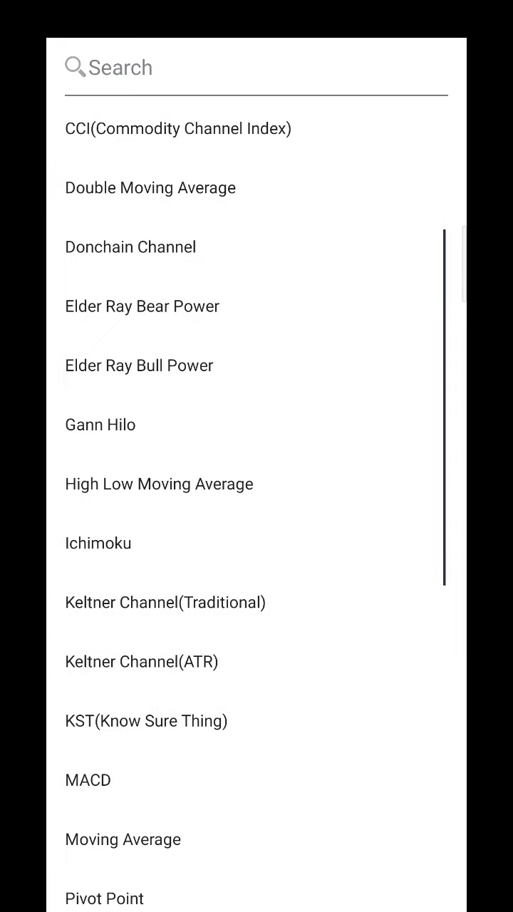
- Overlay a default 10-period simple moving average on AXISBANK's 5-minute chart
scroll(down, 3)
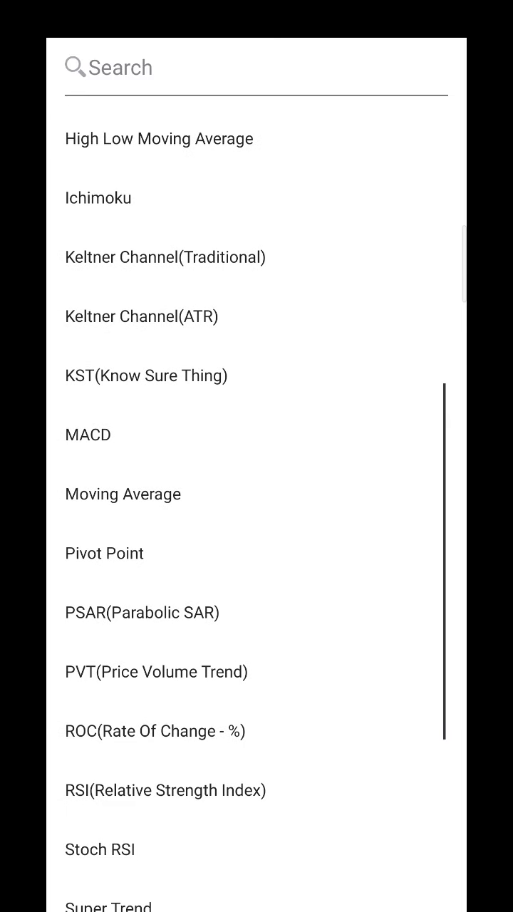
click(122, 493)
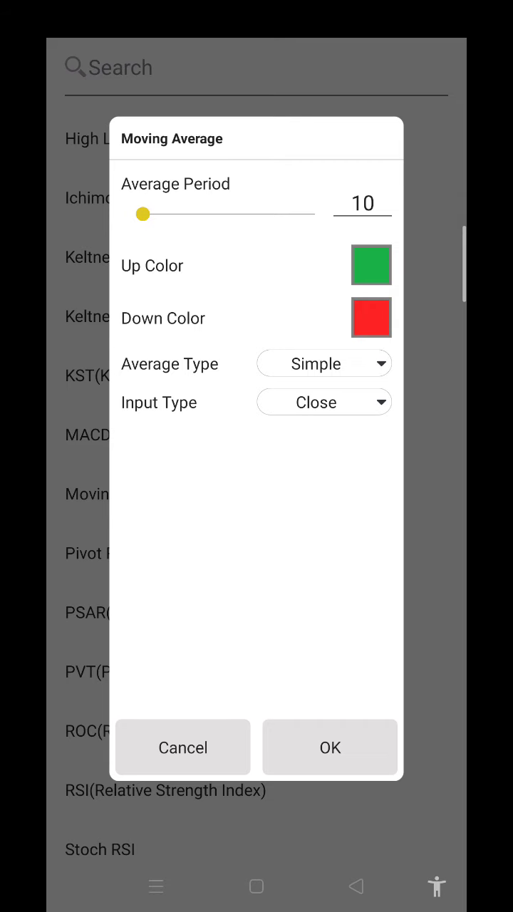
click(329, 748)
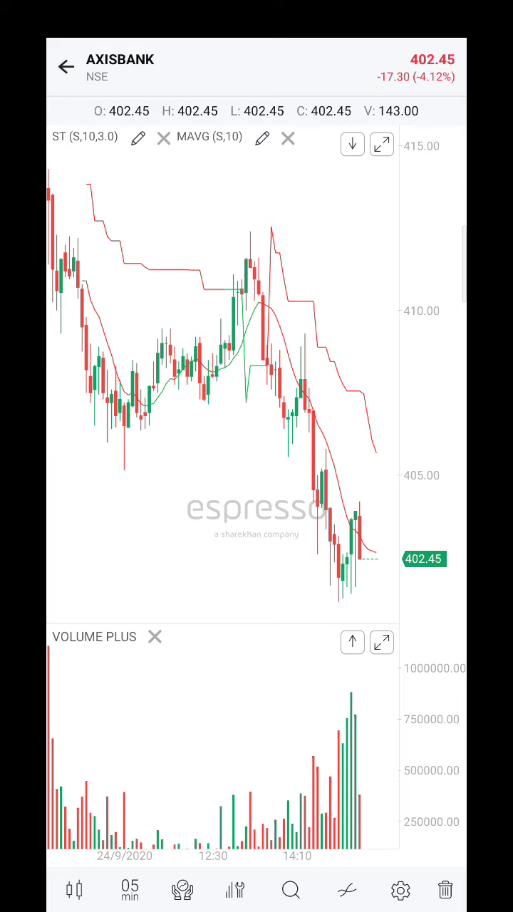
click(289, 138)
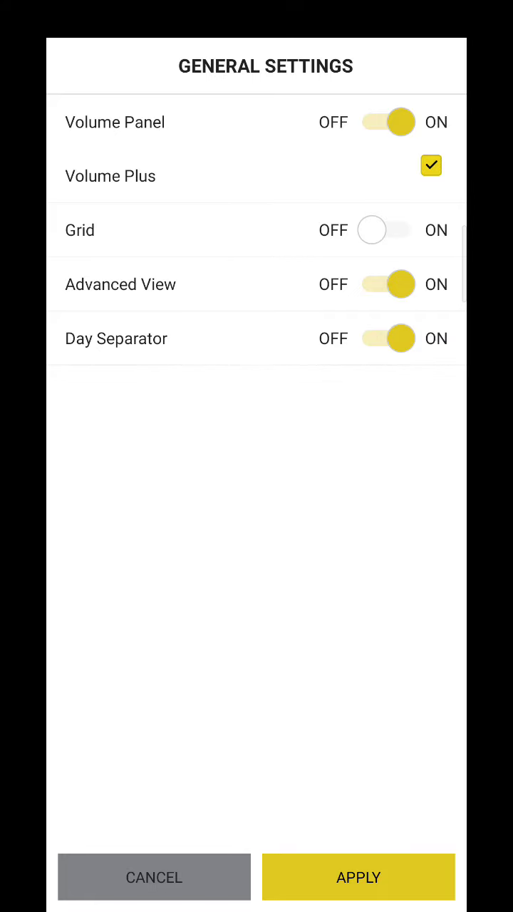
- Apply the chart settings, read AXISBANK prices with the crosshair, and go back to MYWATCH
click(358, 877)
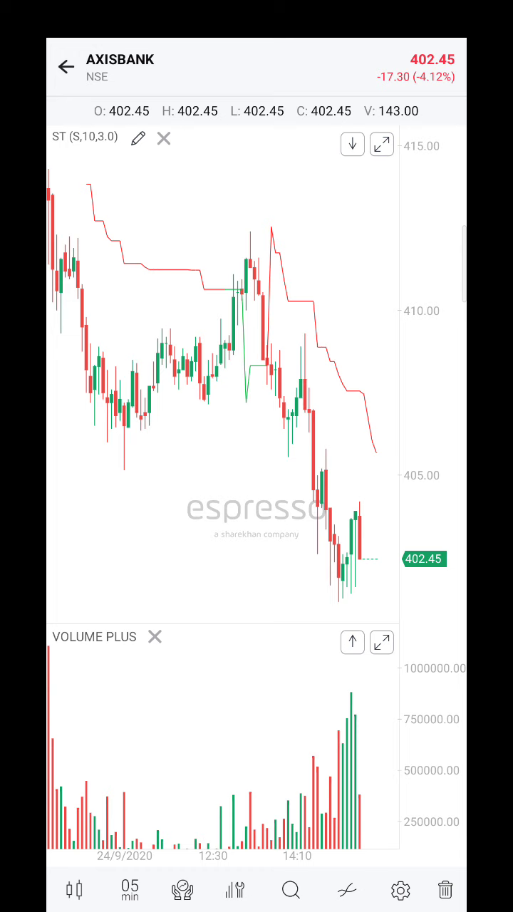
click(254, 495)
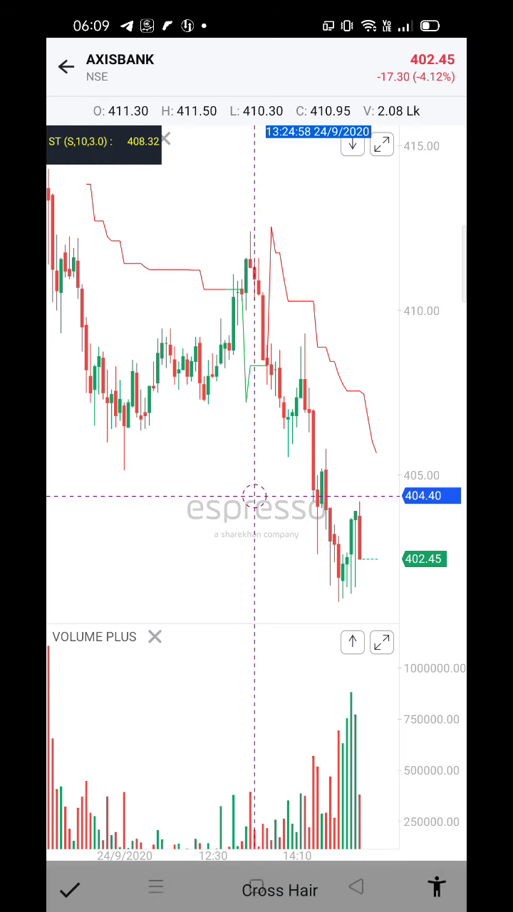
click(65, 66)
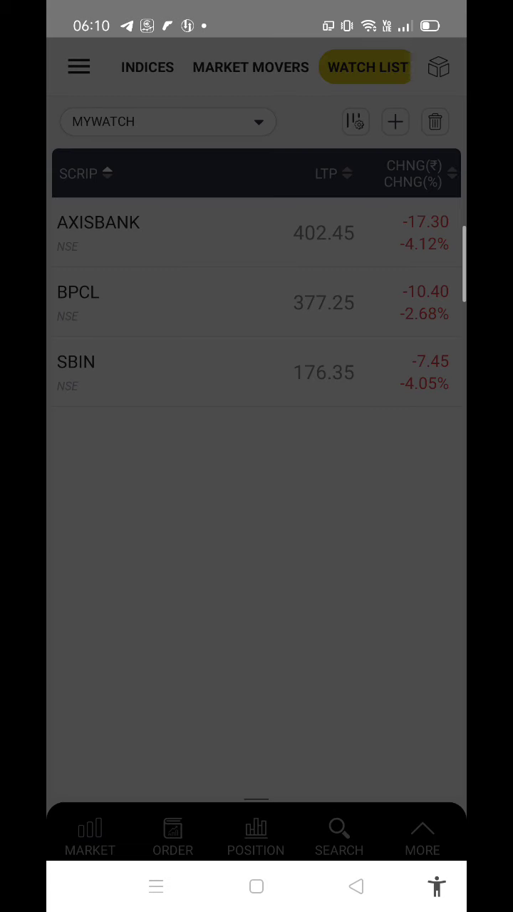
- View and close the market info panel of index values and fund limits, then show the MORE shortcuts
click(356, 121)
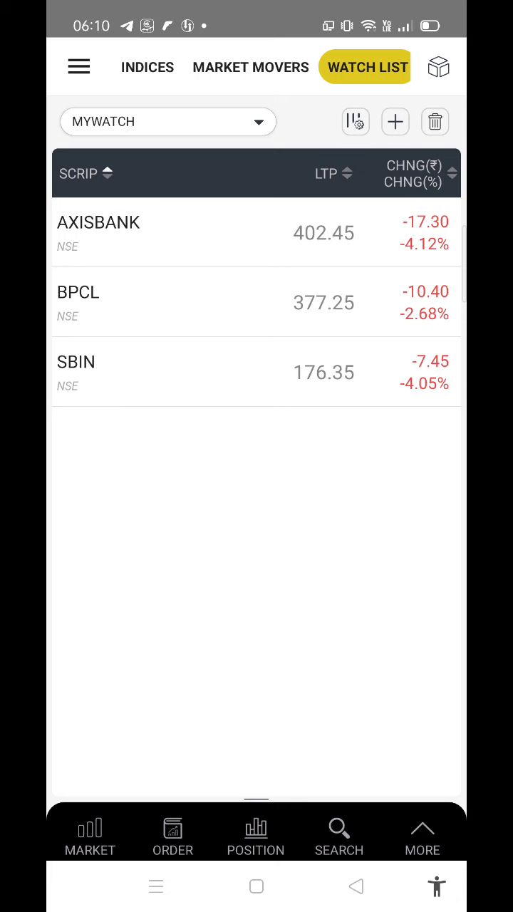
click(436, 67)
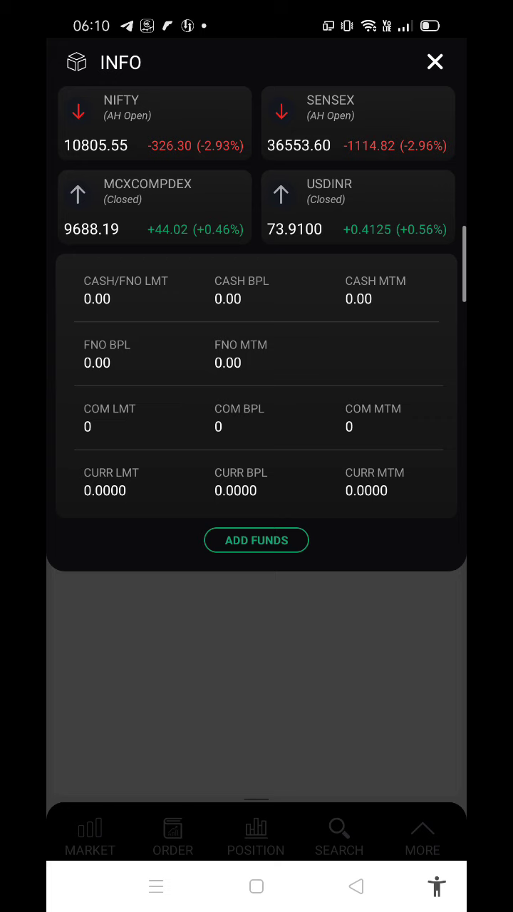
click(435, 62)
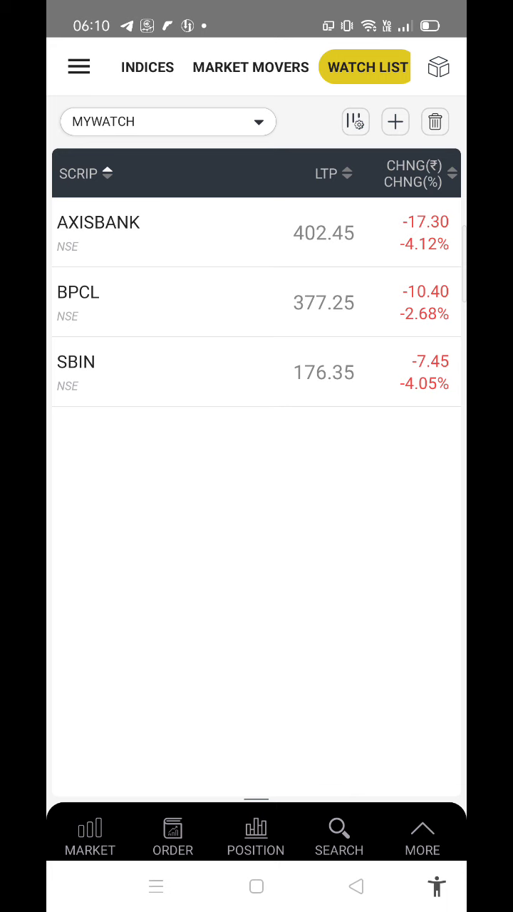
click(421, 833)
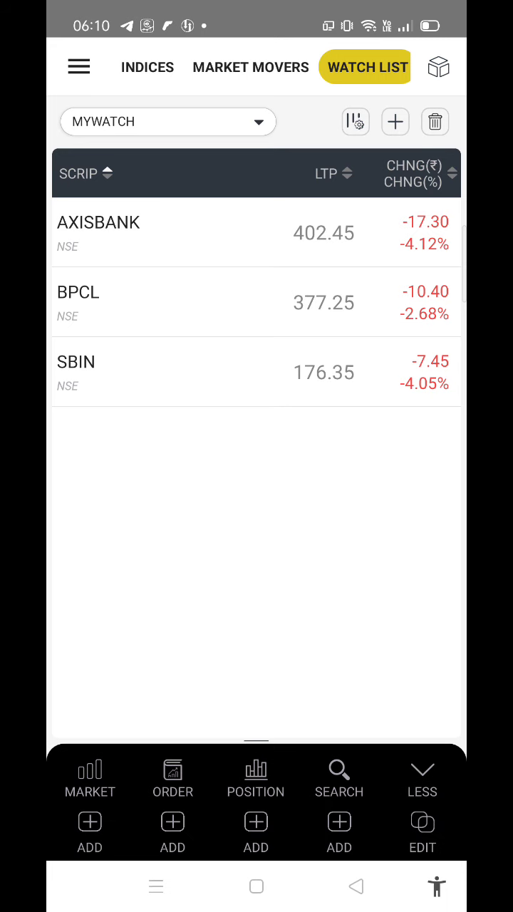